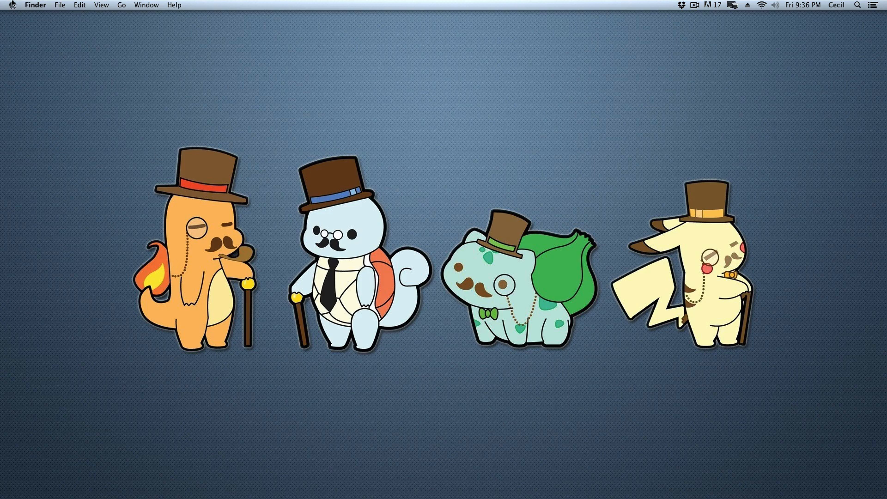
Step: View the Mac's OS X 10.9 version and hardware specs in About This Mac, then close it
left_click(11, 5)
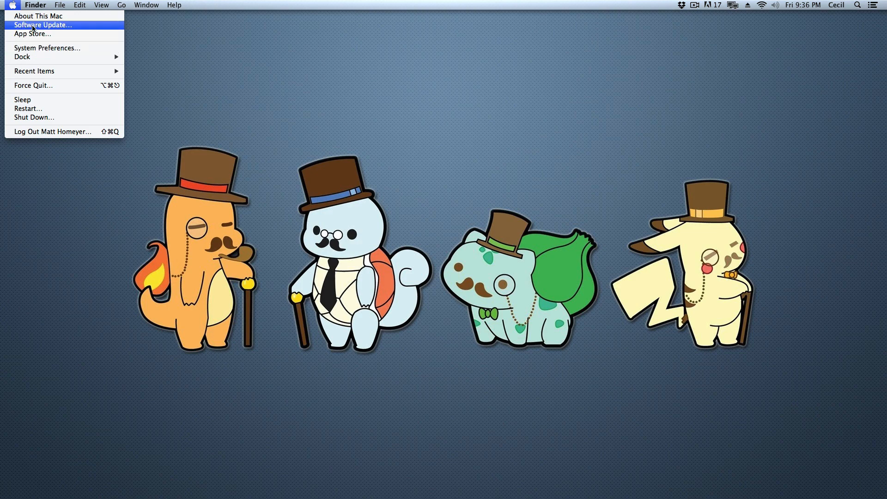
left_click(38, 16)
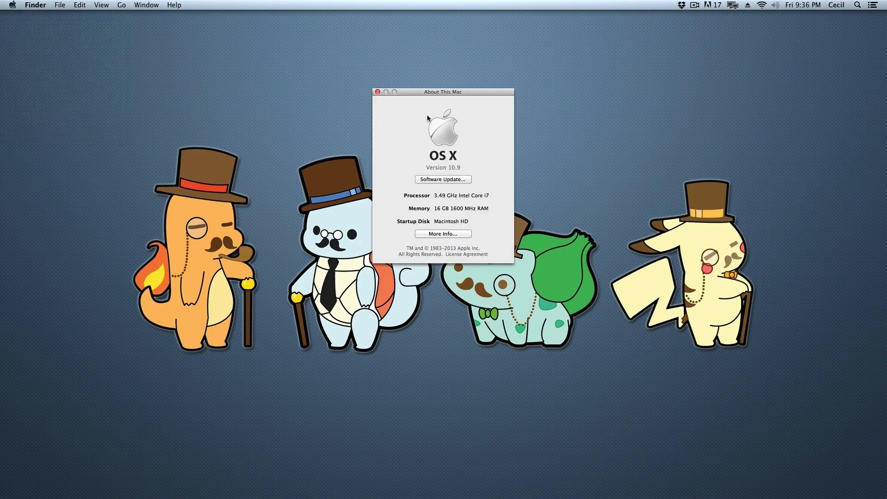
left_click(377, 92)
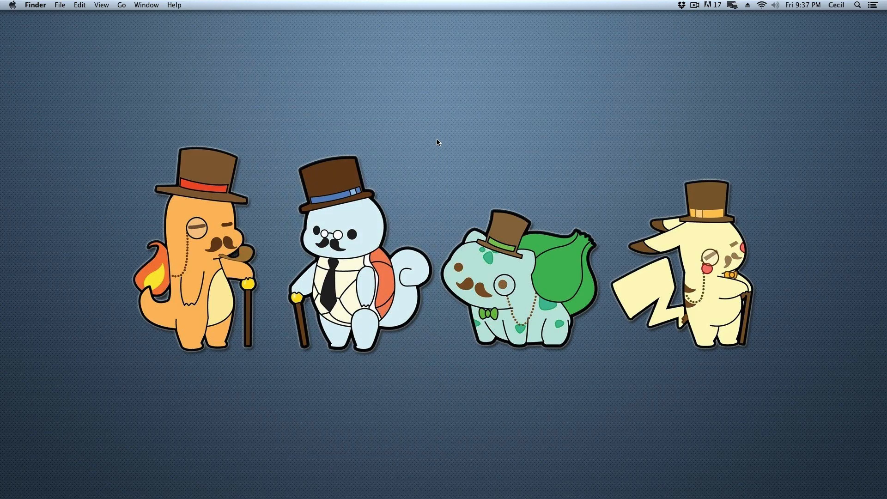
mouse_move(257, 148)
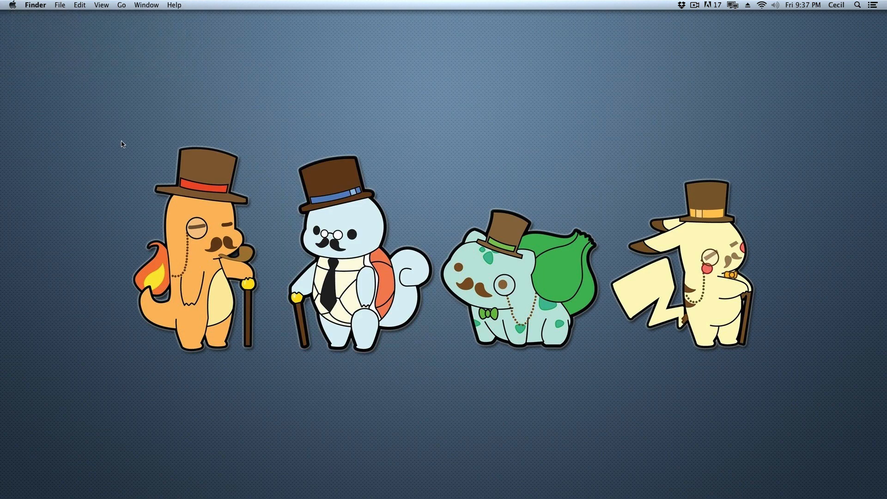
mouse_move(275, 183)
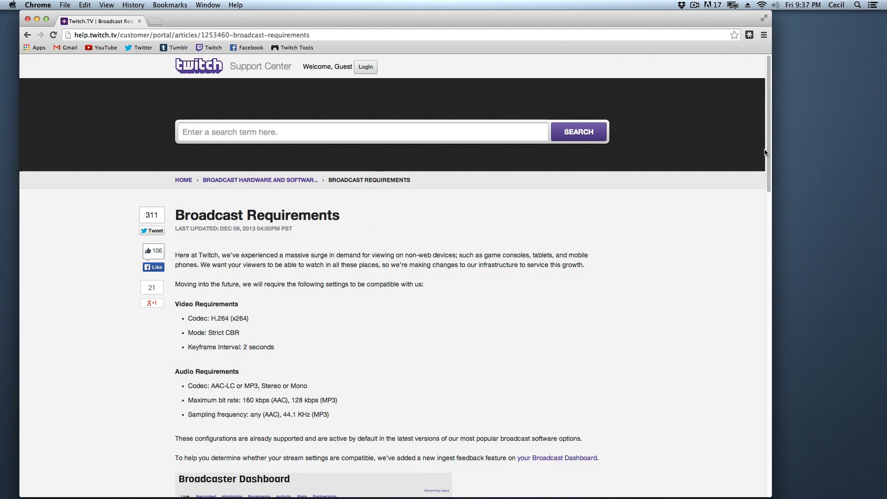
Step: Read down through the video and audio specs of the Broadcast Requirements article
scroll("down", 3)
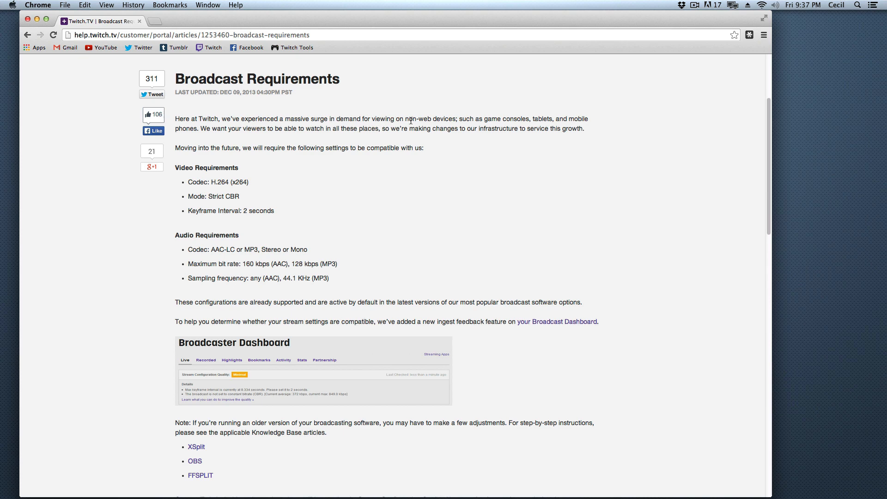
mouse_move(498, 149)
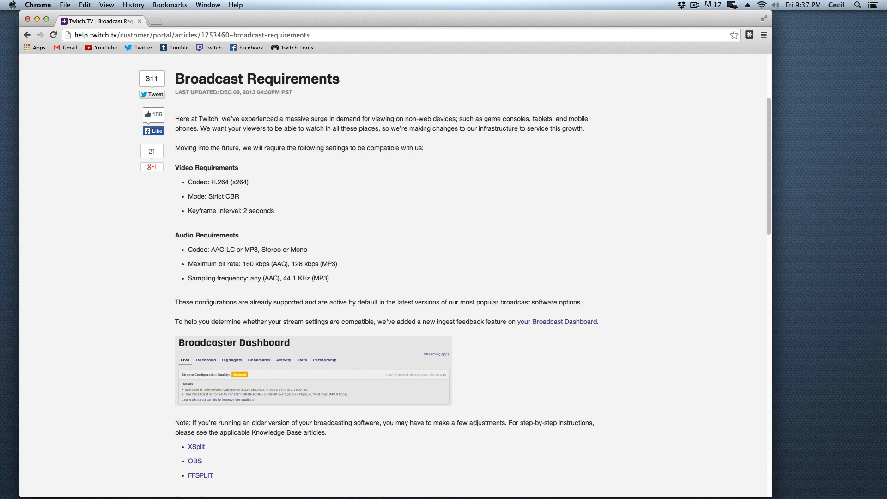
mouse_move(520, 141)
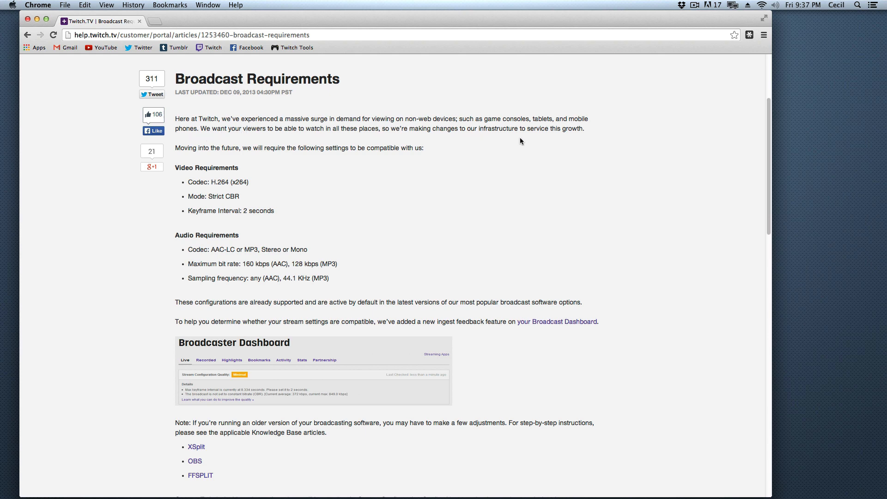
mouse_move(651, 164)
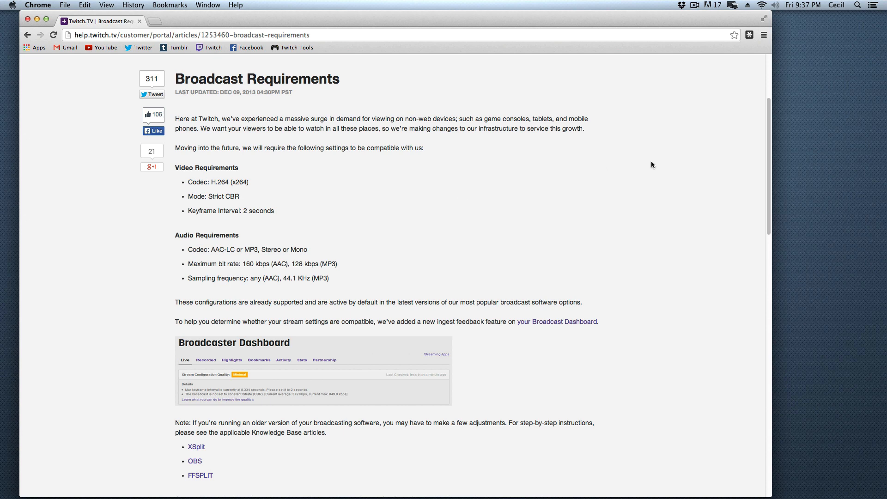
scroll("down", 3)
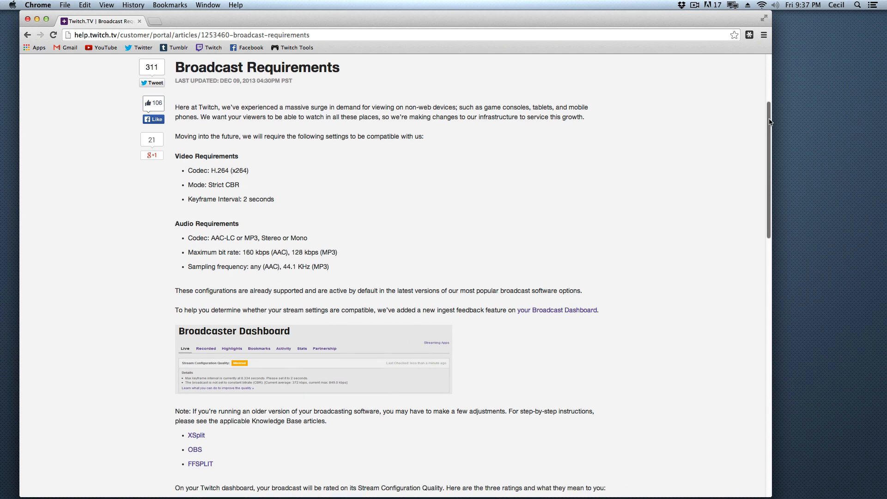
scroll("down", 3)
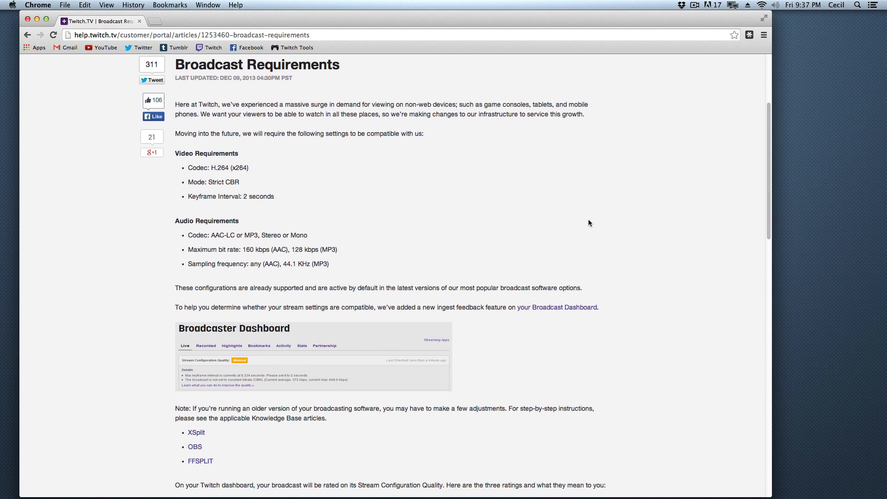
mouse_move(666, 188)
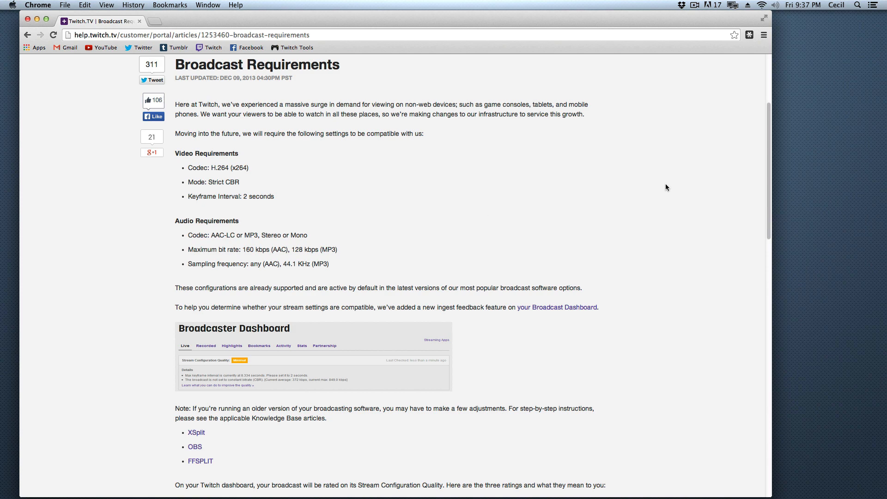
scroll("down", 3)
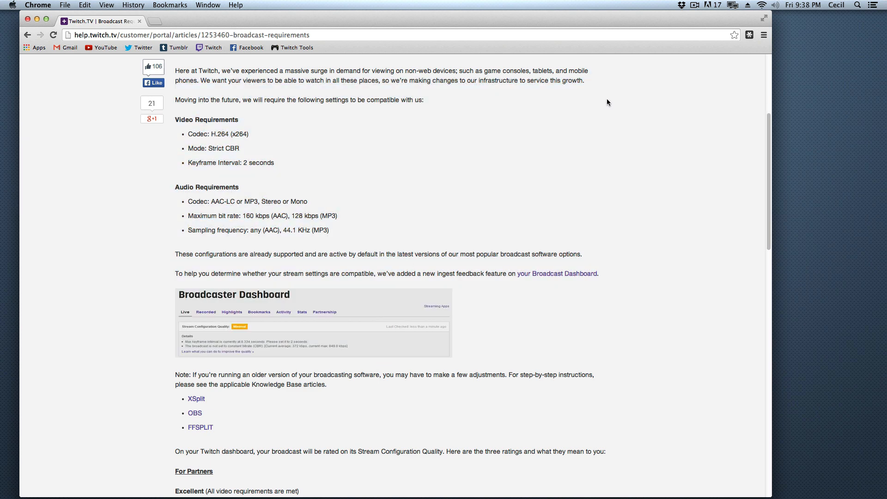
mouse_move(182, 69)
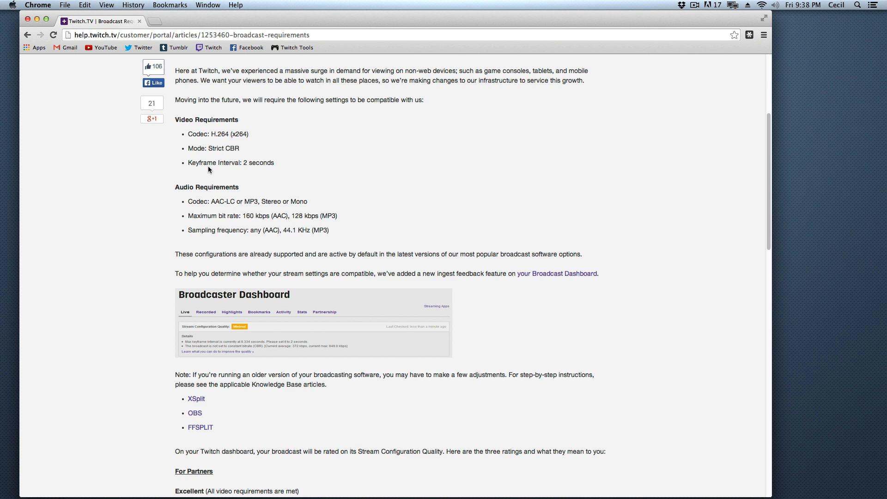
left_click_drag(174, 113, 598, 277)
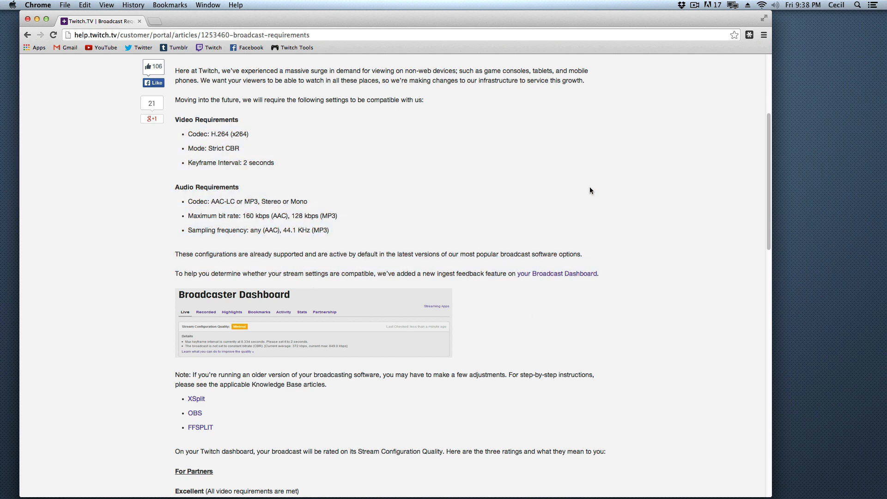
mouse_move(524, 126)
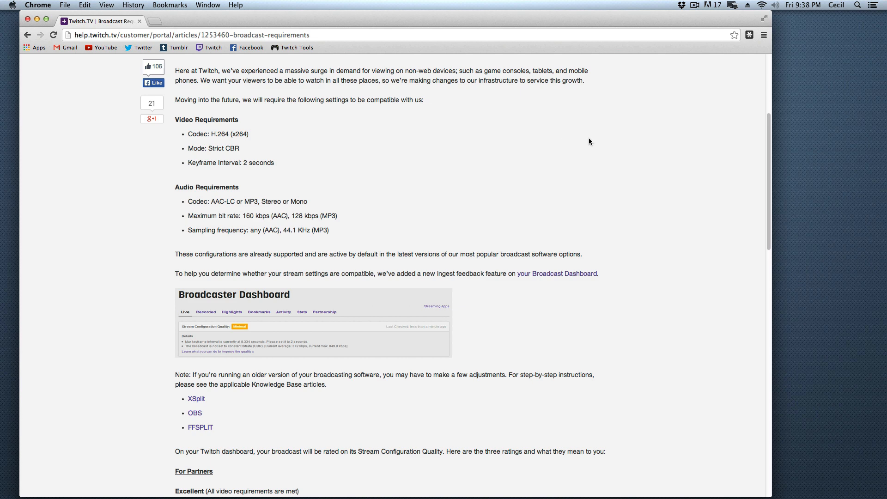
scroll("down", 3)
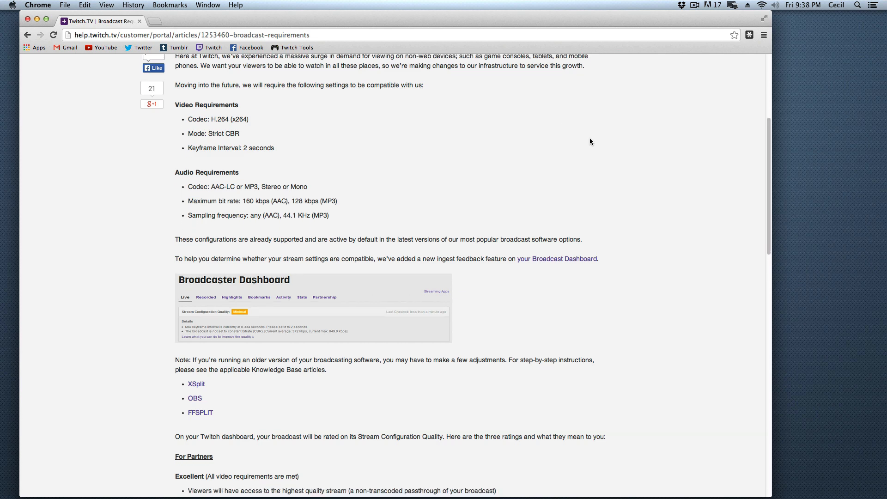
scroll("down", 3)
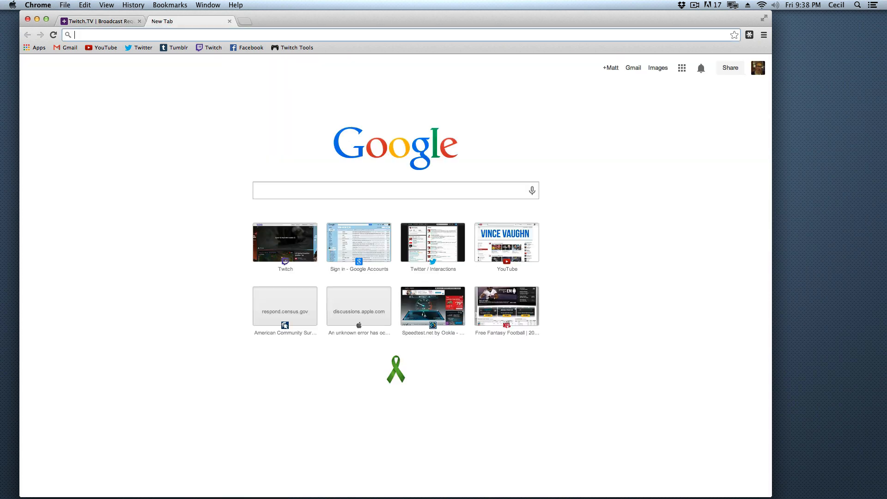
Step: Open a followed GoldGlove live Skyrim stream and show its Source-to-Mobile quality levels
left_click(286, 241)
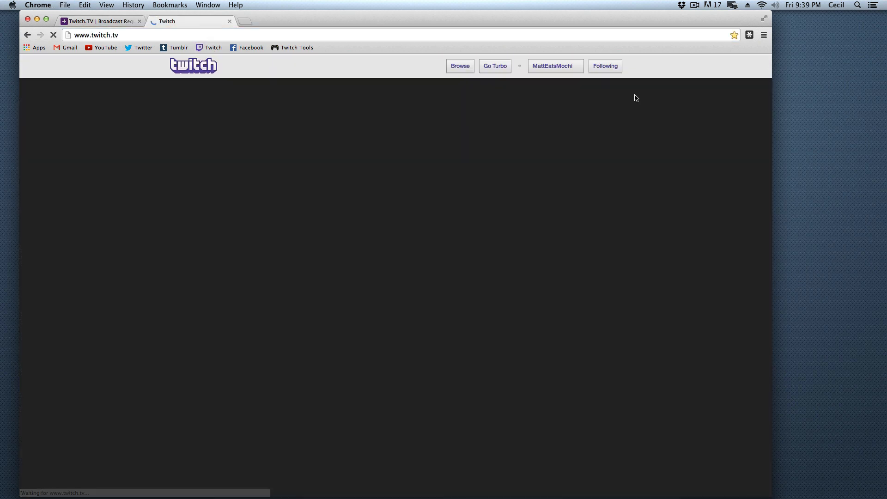
left_click(604, 65)
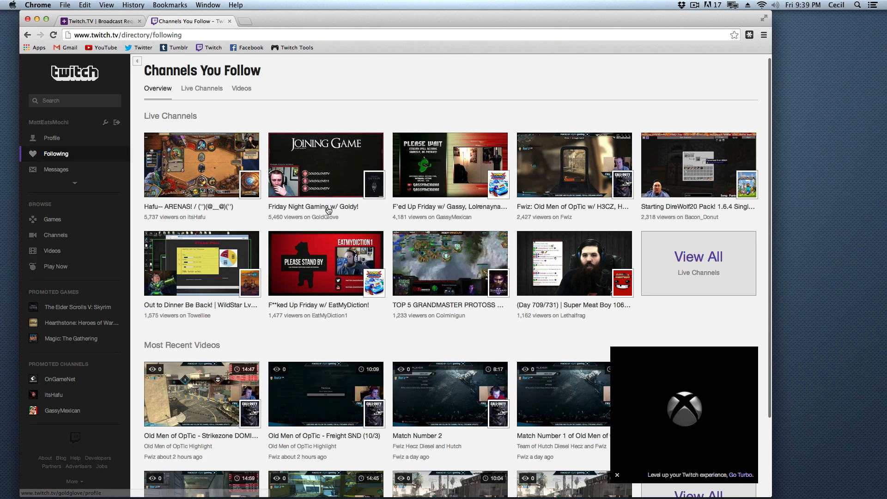
left_click(326, 164)
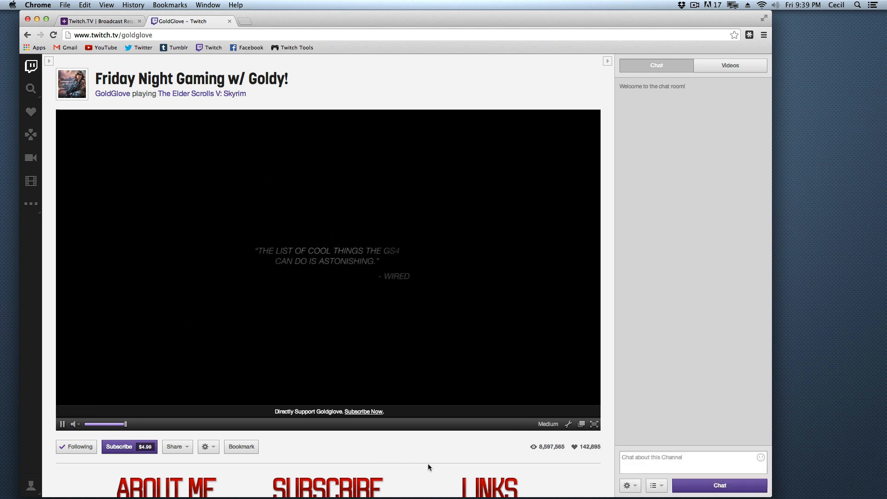
left_click(548, 424)
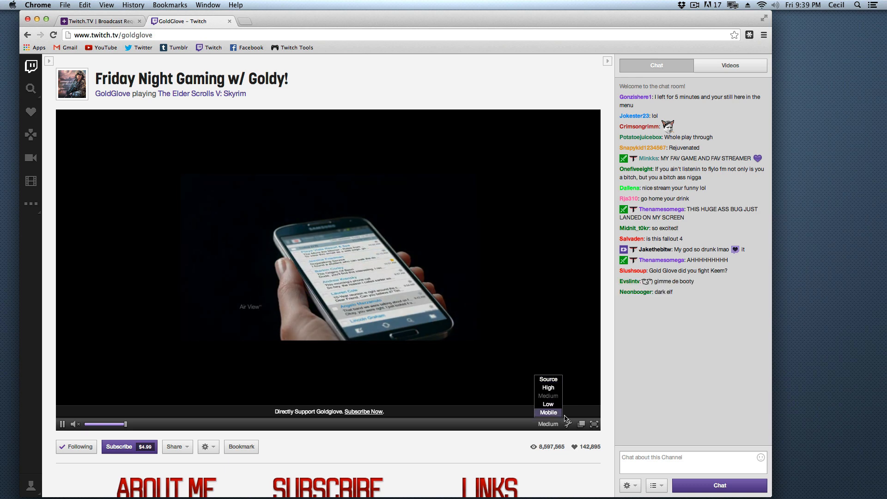
left_click(546, 379)
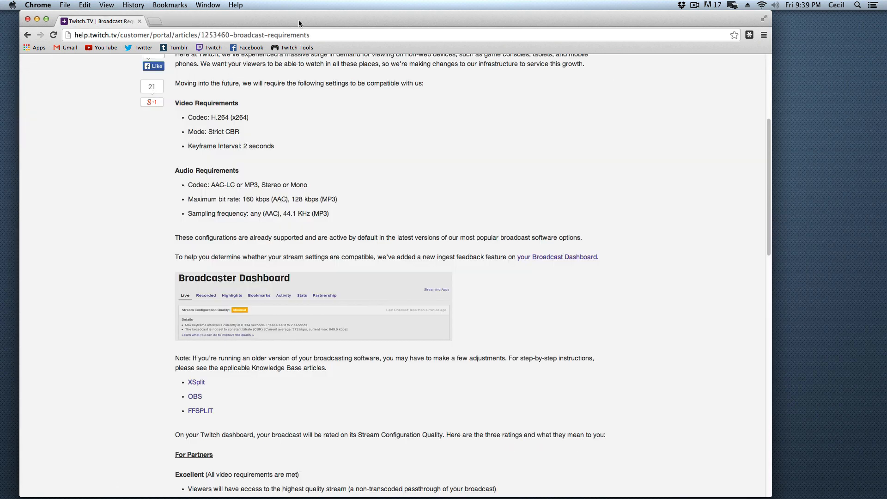
mouse_move(93, 241)
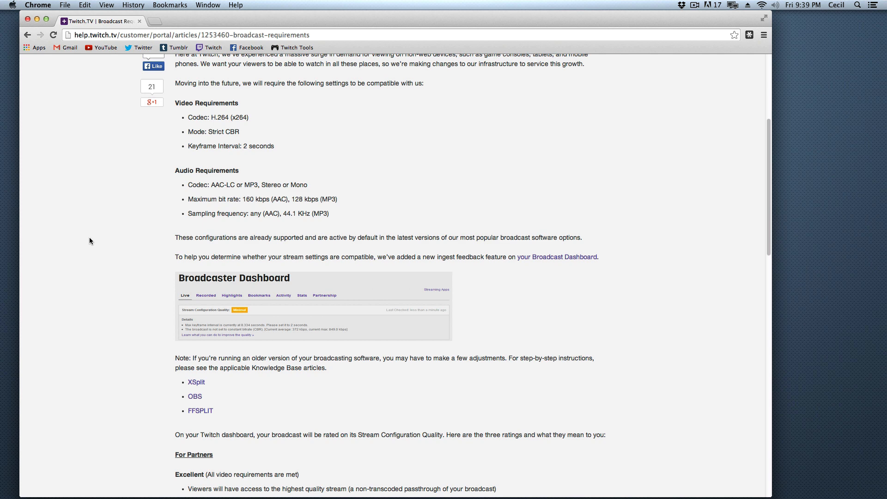
Step: Highlight the video and audio requirement lists in the article, then clear the selection
left_click_drag(187, 103, 328, 213)
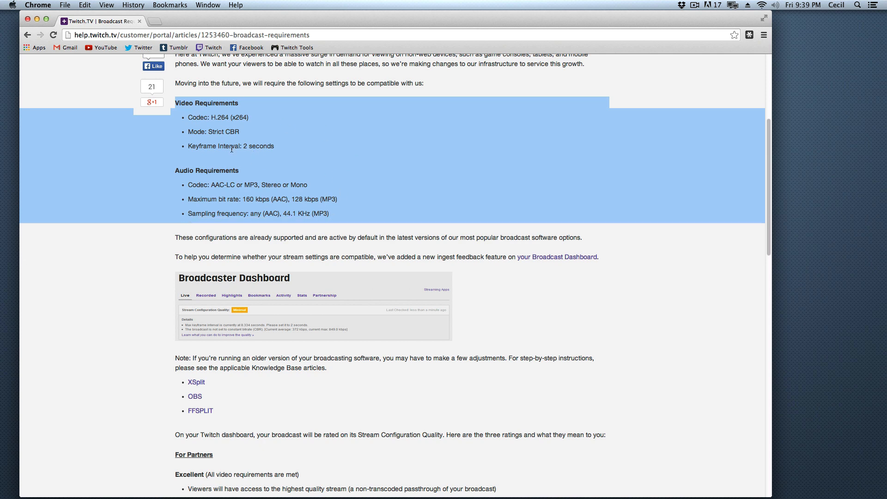
left_click(333, 213)
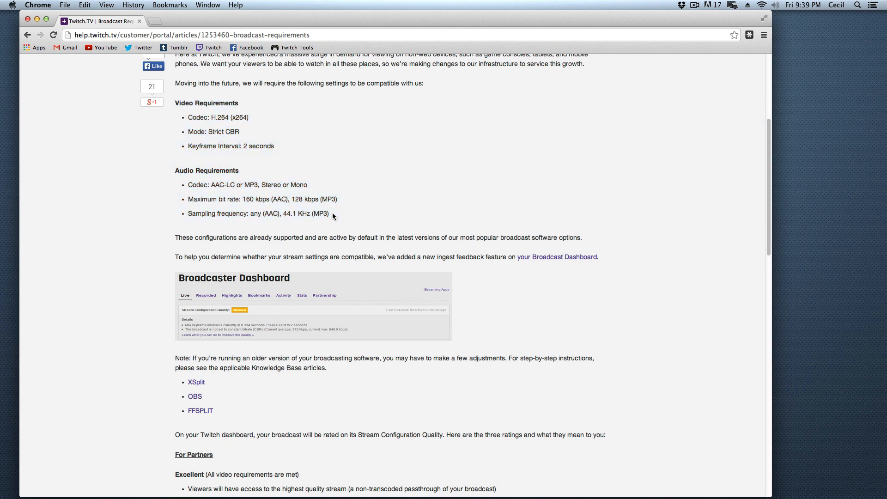
scroll("down", 3)
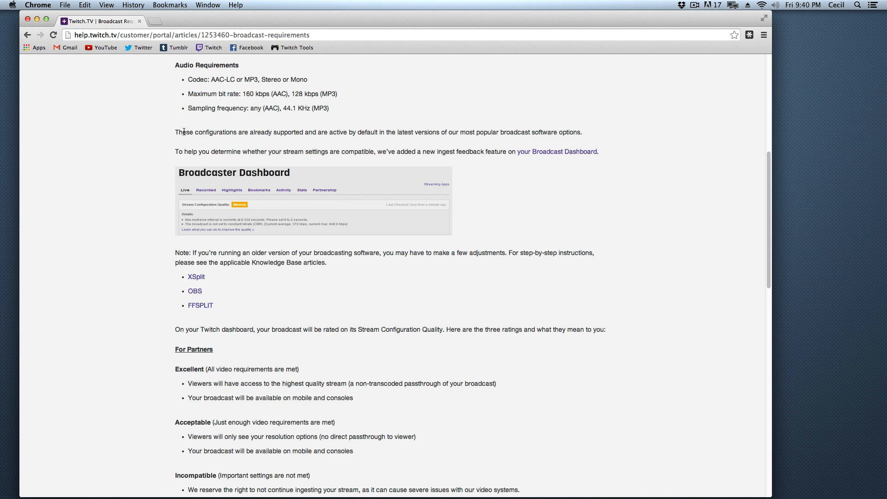
Step: Highlight the ingest feedback paragraphs and scroll back to the Strict CBR mode line
left_click_drag(180, 132, 600, 150)
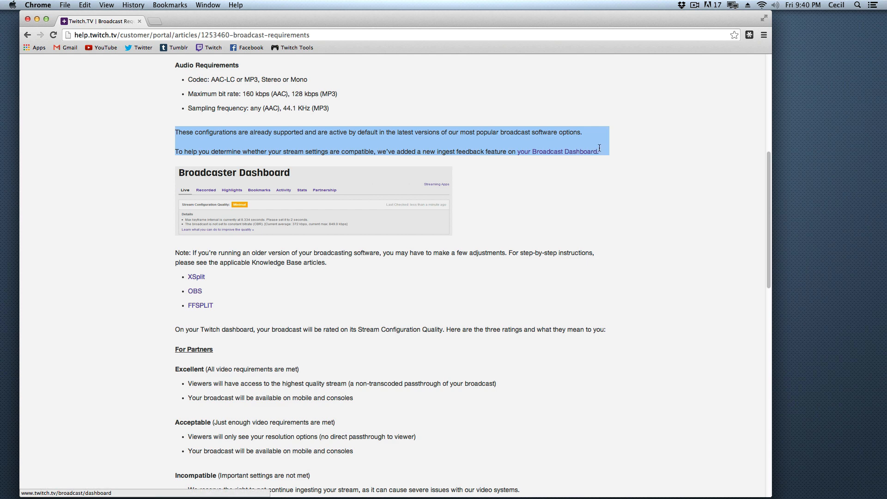
left_click(194, 189)
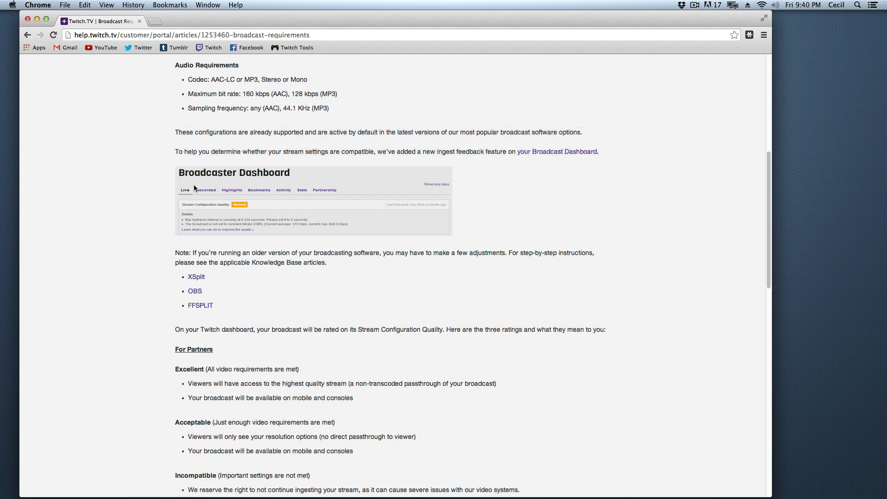
mouse_move(180, 129)
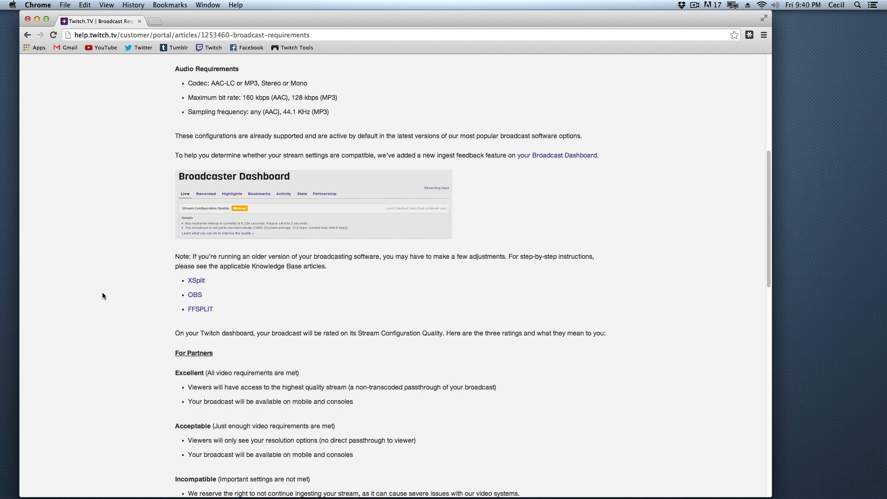
scroll("up", 3)
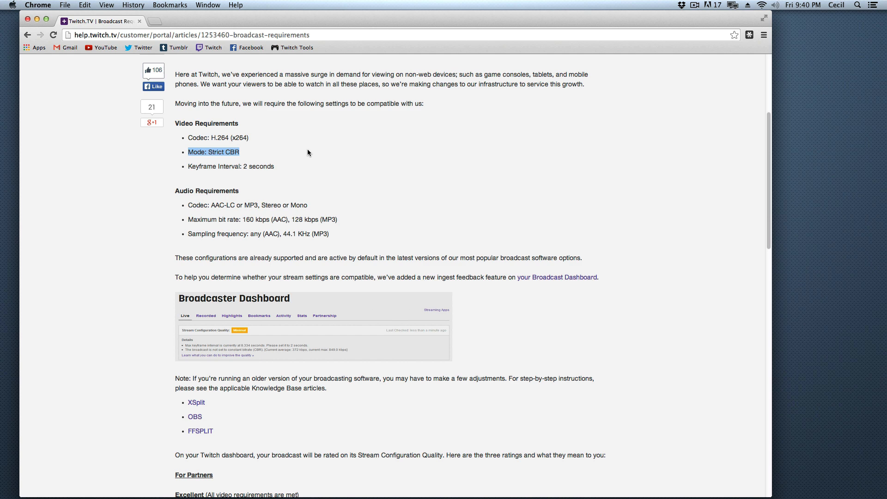
left_click(252, 157)
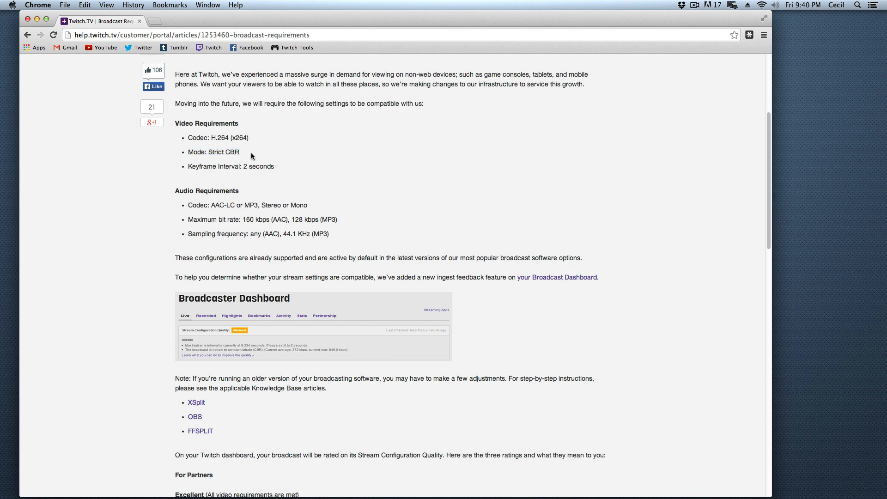
mouse_move(233, 153)
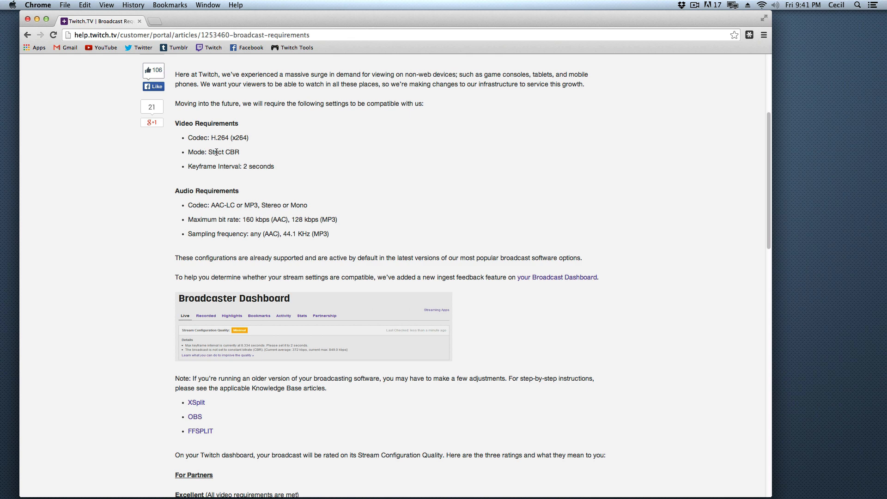
double_click(214, 151)
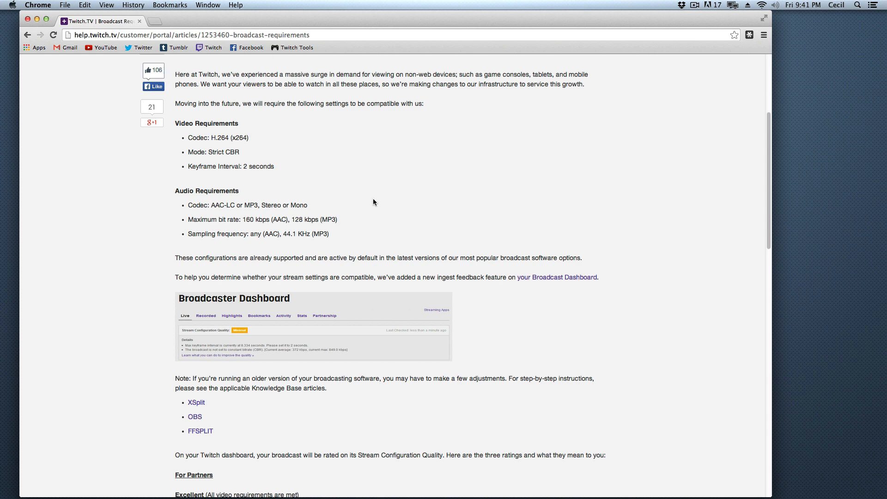
mouse_move(375, 185)
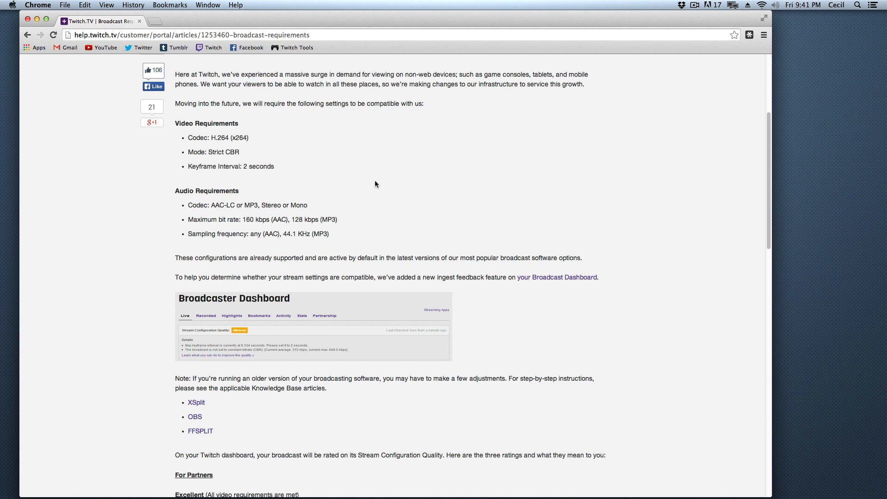
mouse_move(266, 190)
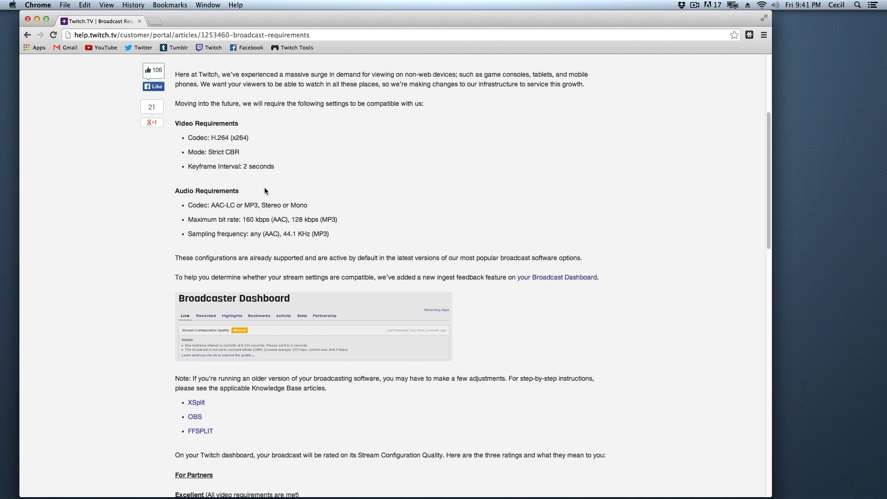
mouse_move(246, 190)
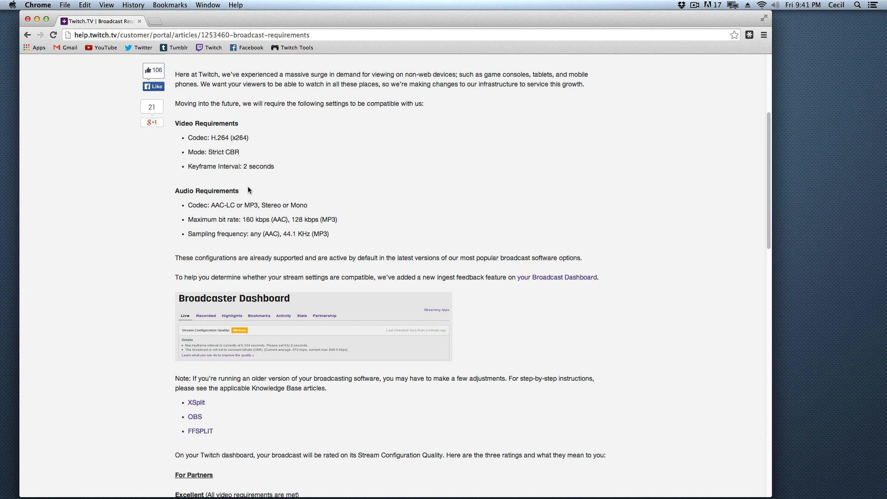
mouse_move(241, 194)
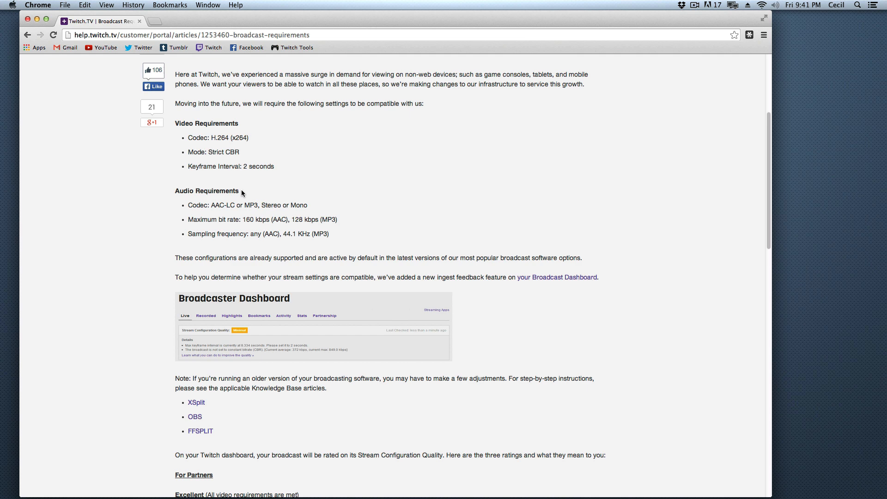
mouse_move(694, 195)
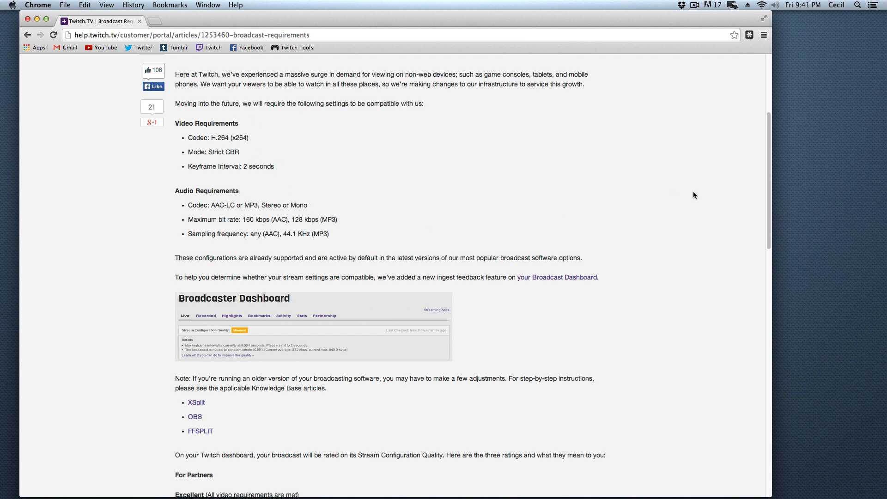
mouse_move(681, 234)
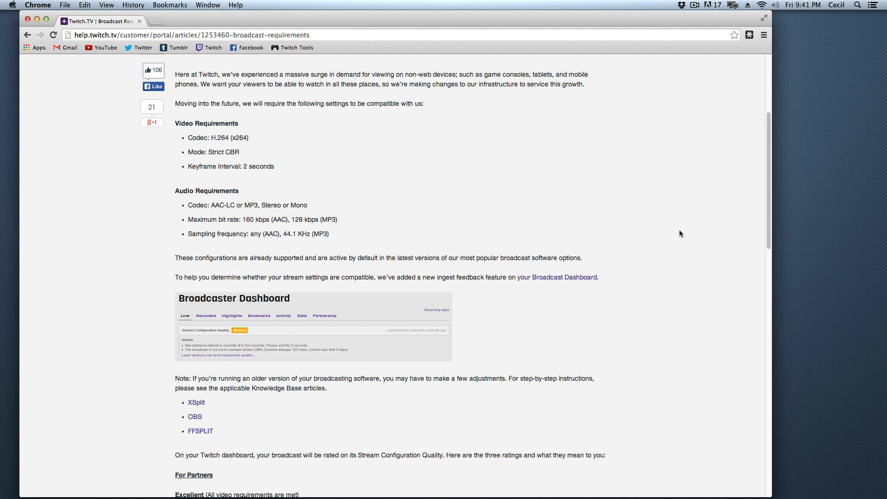
mouse_move(227, 158)
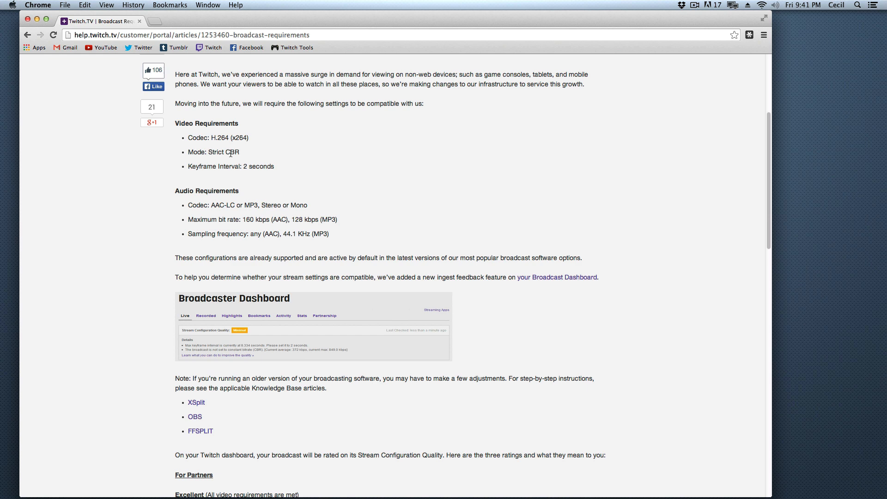
mouse_move(231, 147)
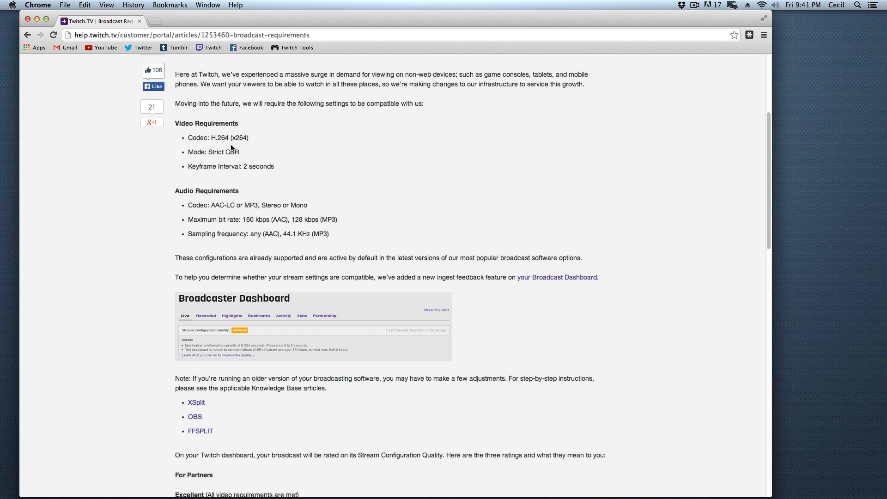
double_click(213, 153)
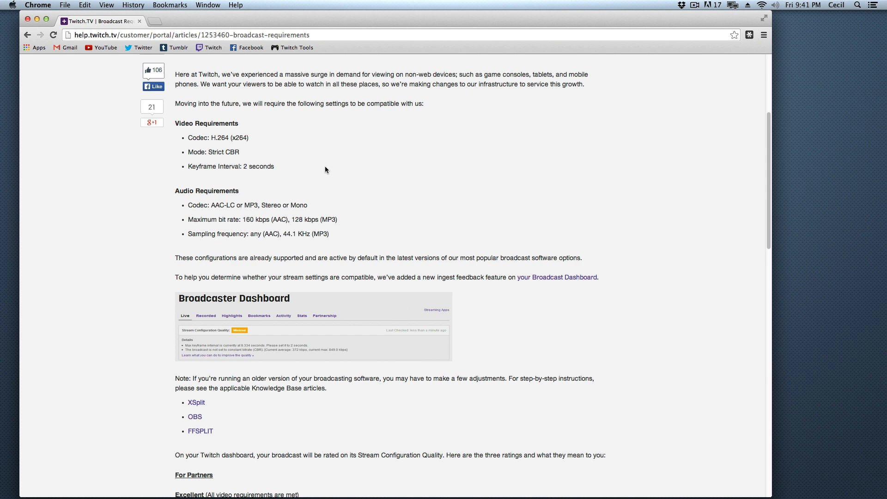
mouse_move(373, 151)
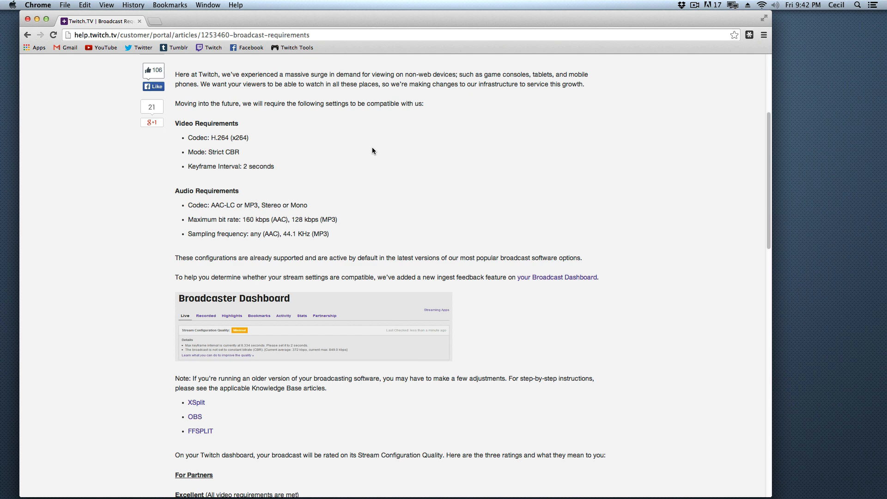
mouse_move(275, 162)
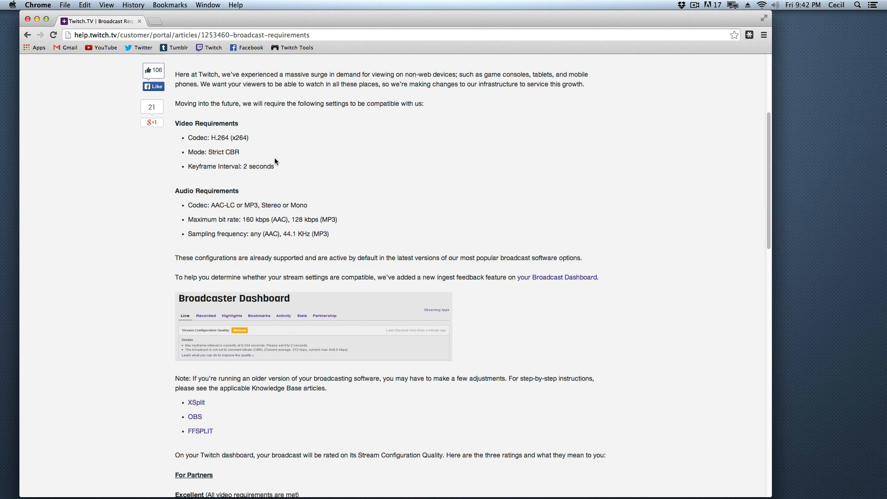
mouse_move(199, 152)
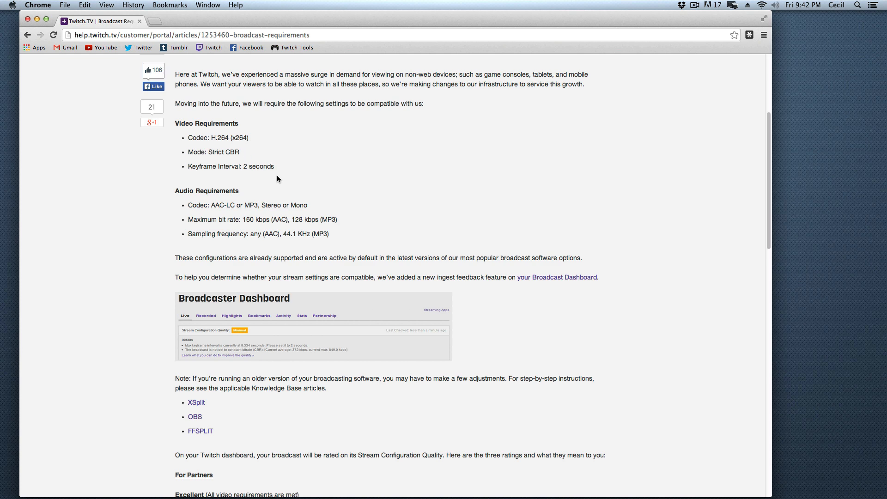
mouse_move(258, 187)
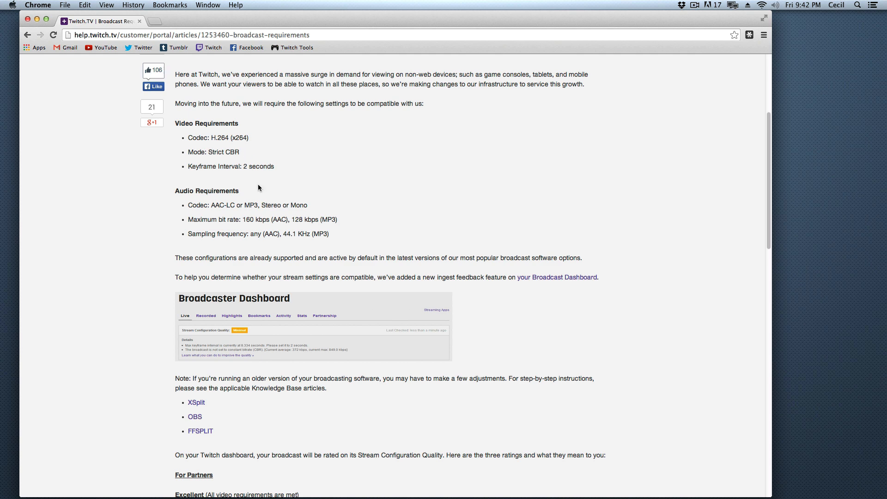
scroll("down", 3)
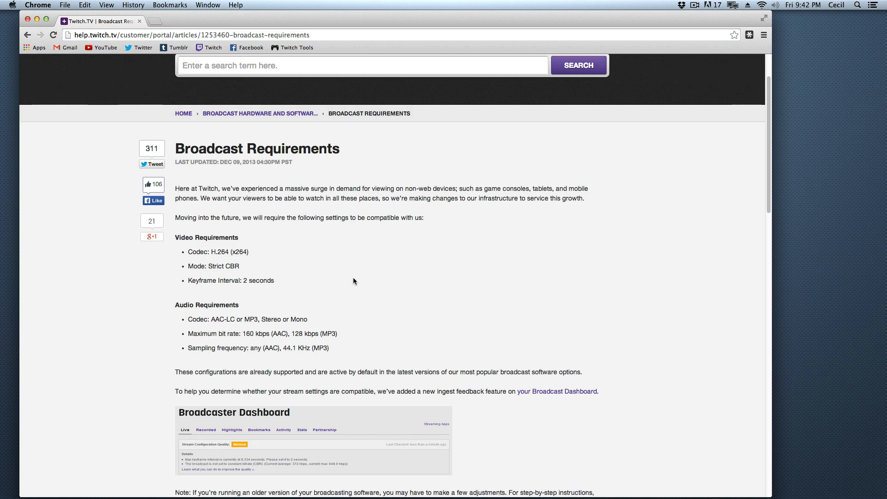
scroll("down", 3)
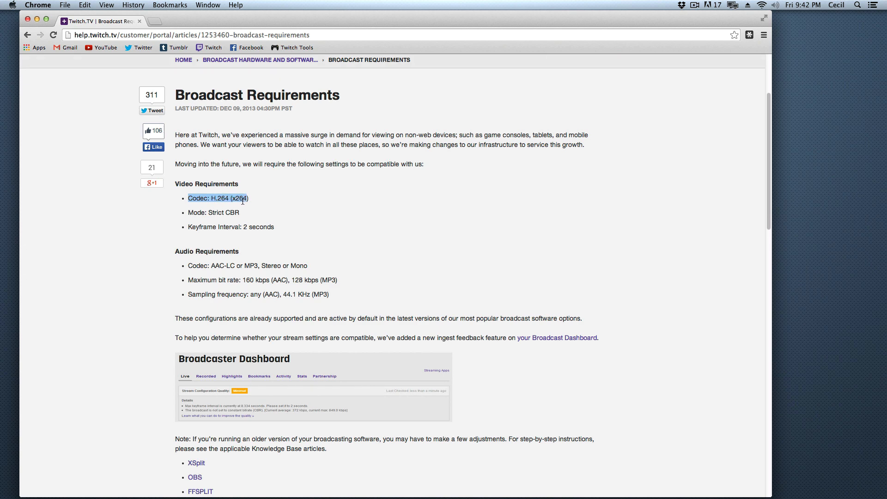
scroll("down", 3)
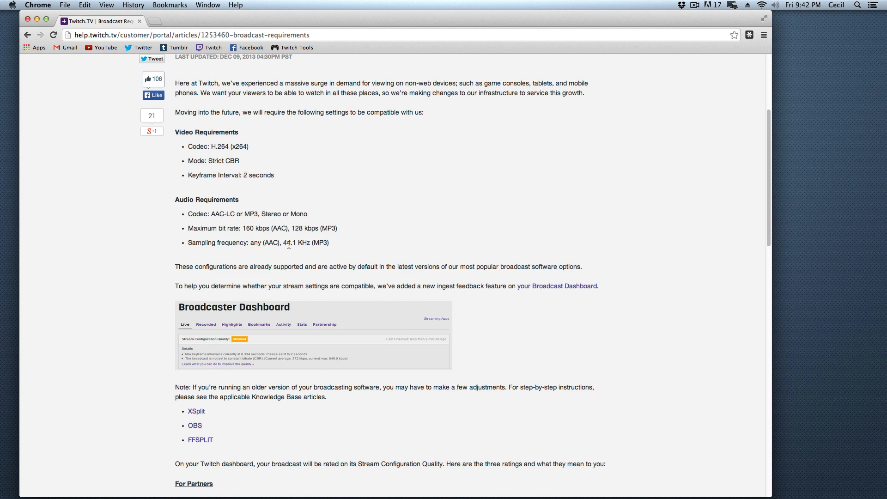
mouse_move(301, 239)
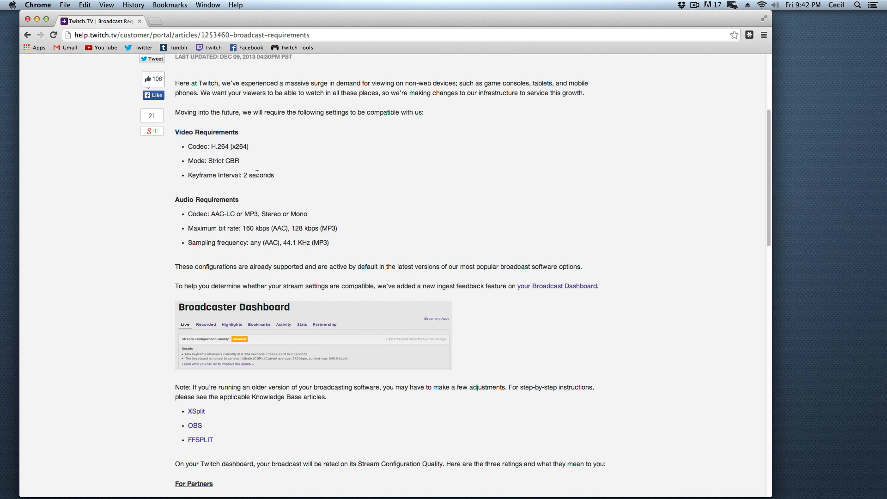
double_click(244, 174)
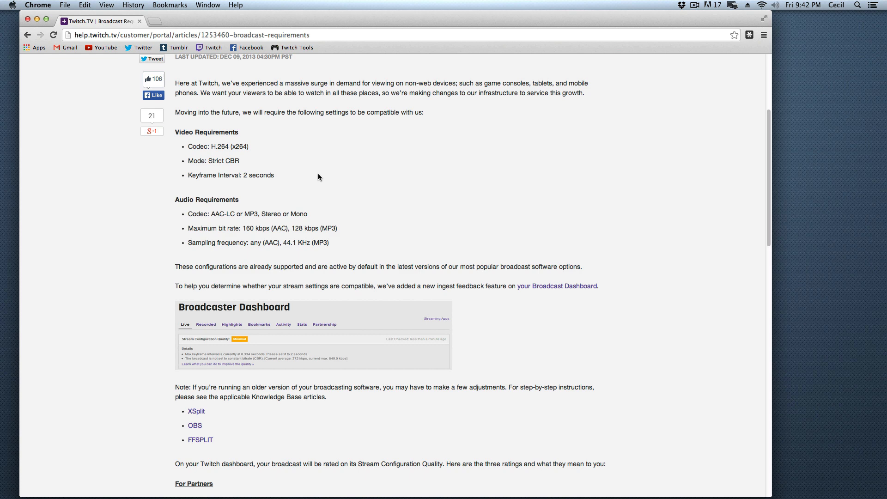
mouse_move(316, 191)
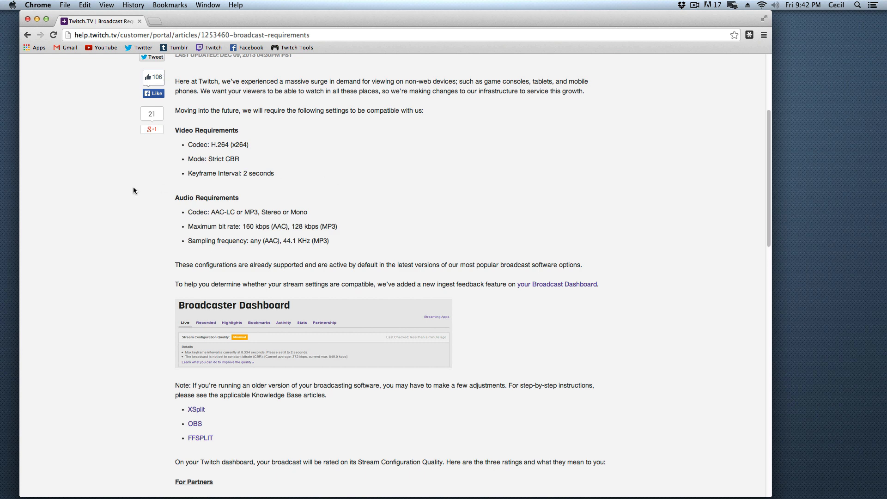
scroll("down", 3)
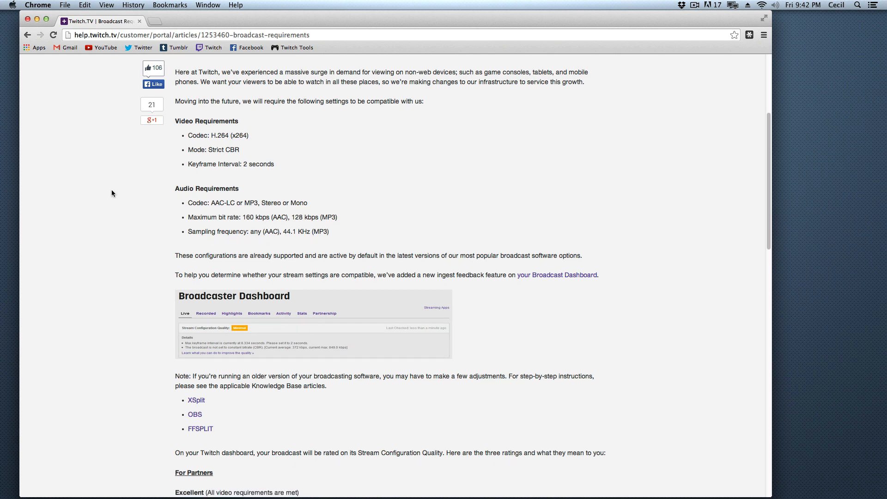
scroll("down", 3)
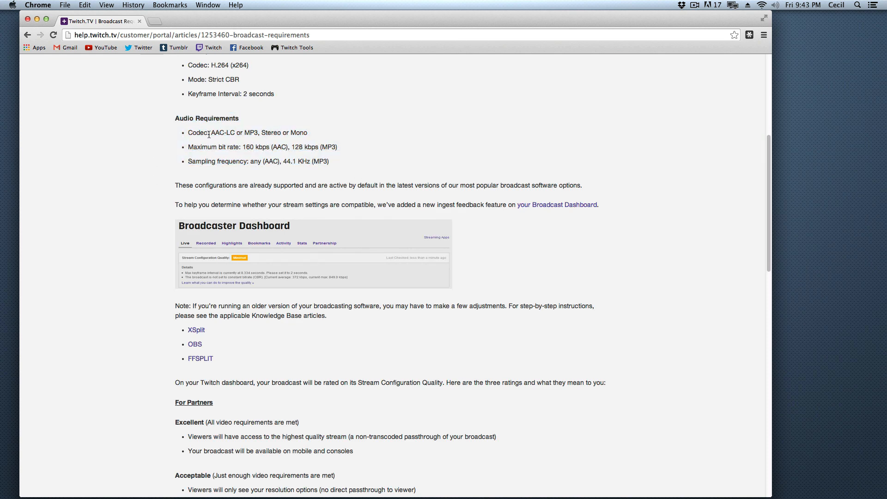
double_click(222, 132)
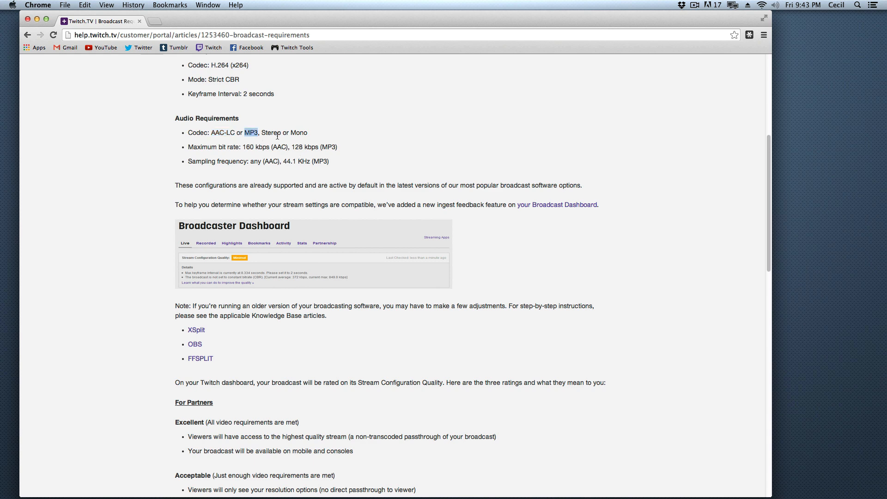
left_click_drag(261, 133, 308, 132)
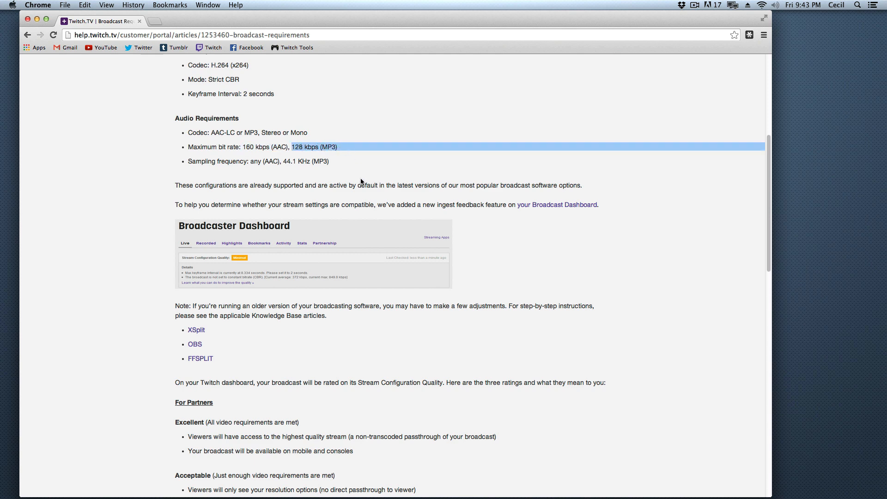
mouse_move(351, 175)
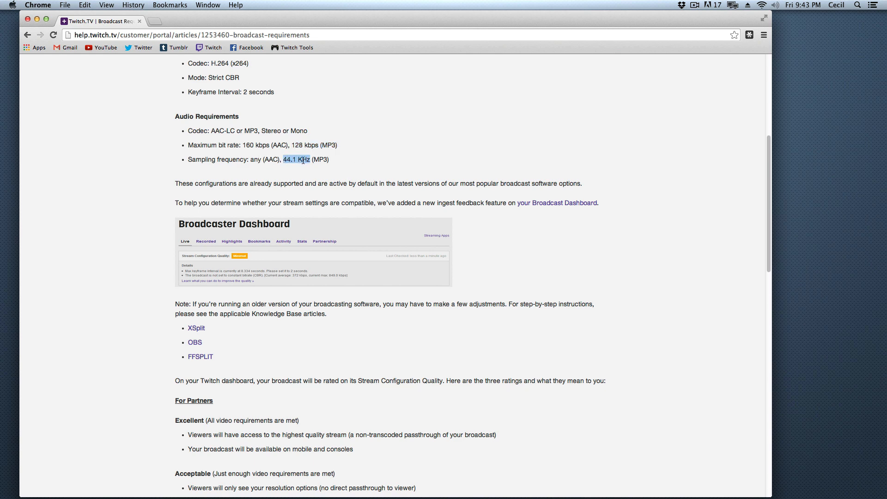
left_click_drag(285, 159, 327, 159)
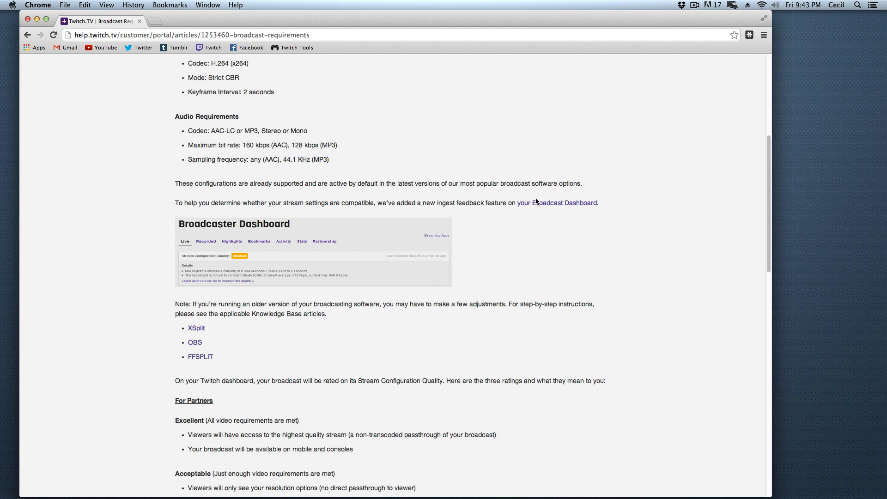
mouse_move(604, 201)
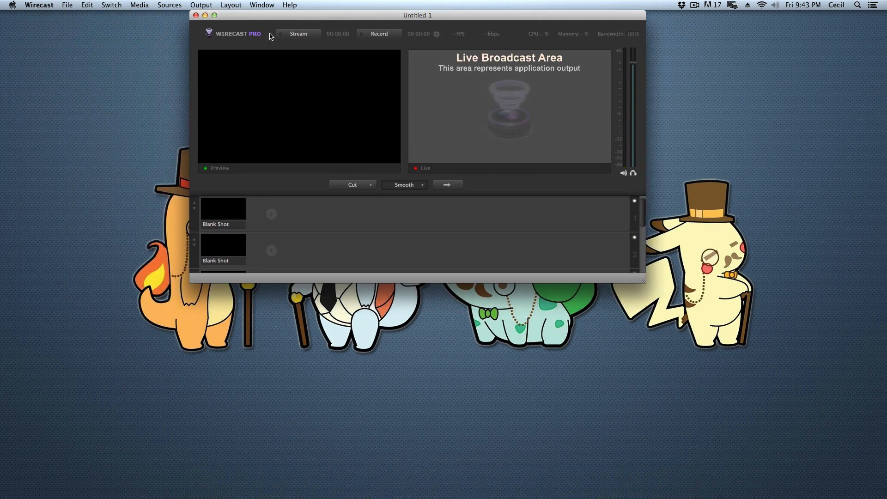
Step: Move the Wirecast window further right on the desktop
left_click_drag(417, 16, 476, 16)
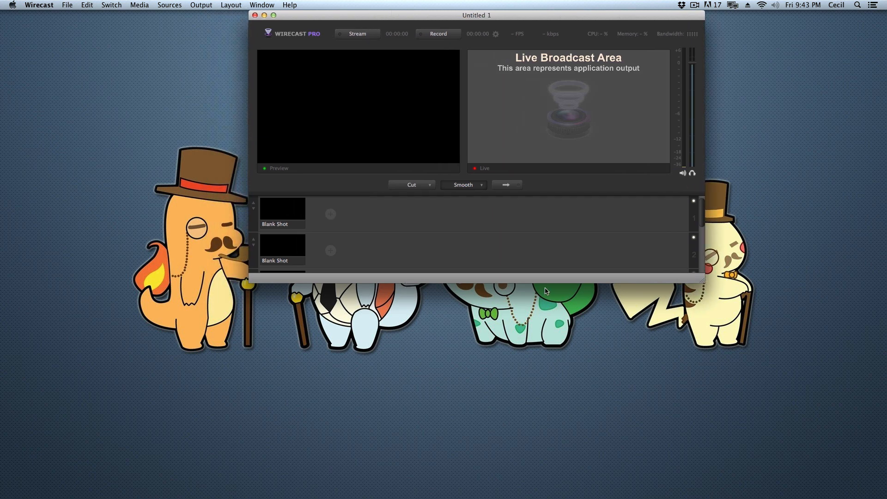
mouse_move(555, 286)
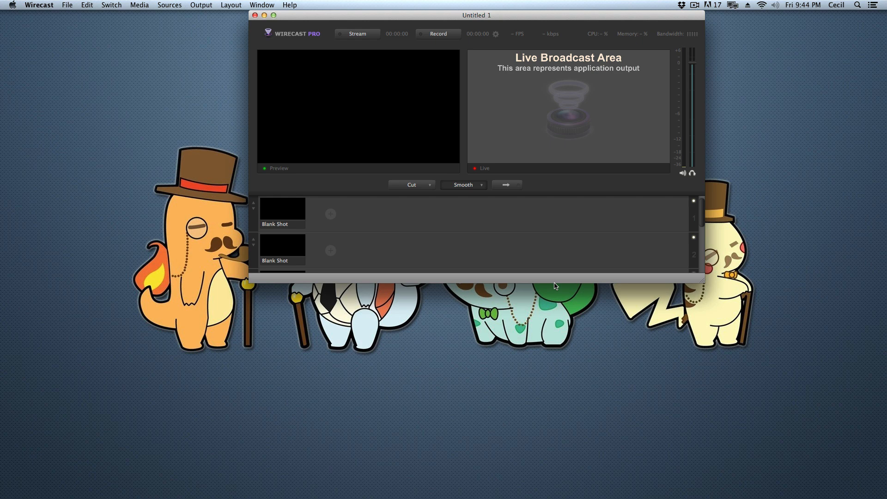
mouse_move(684, 303)
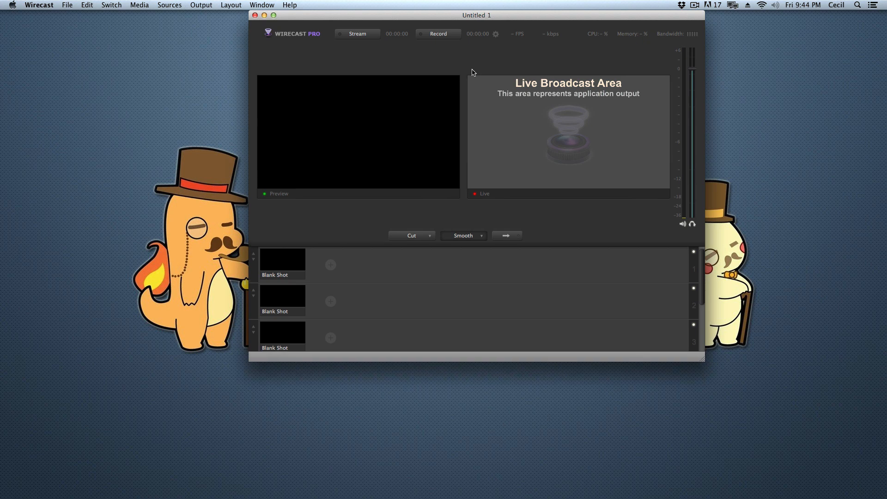
mouse_move(483, 64)
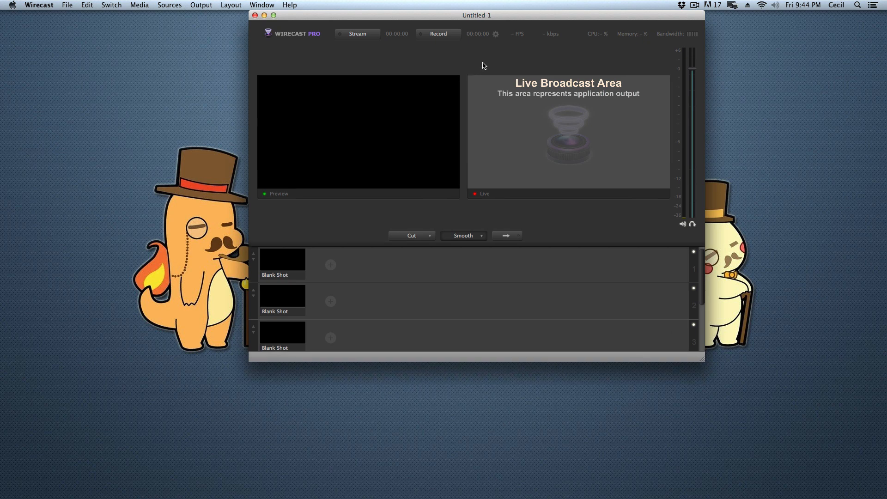
mouse_move(520, 17)
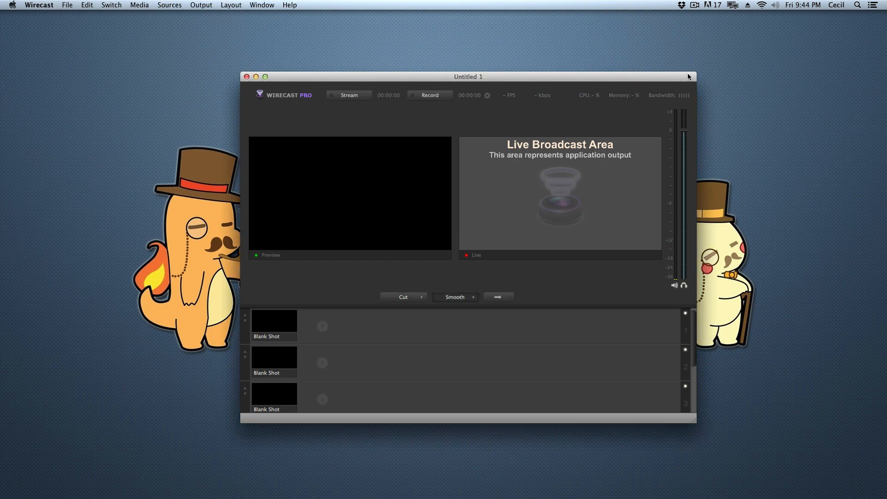
mouse_move(684, 47)
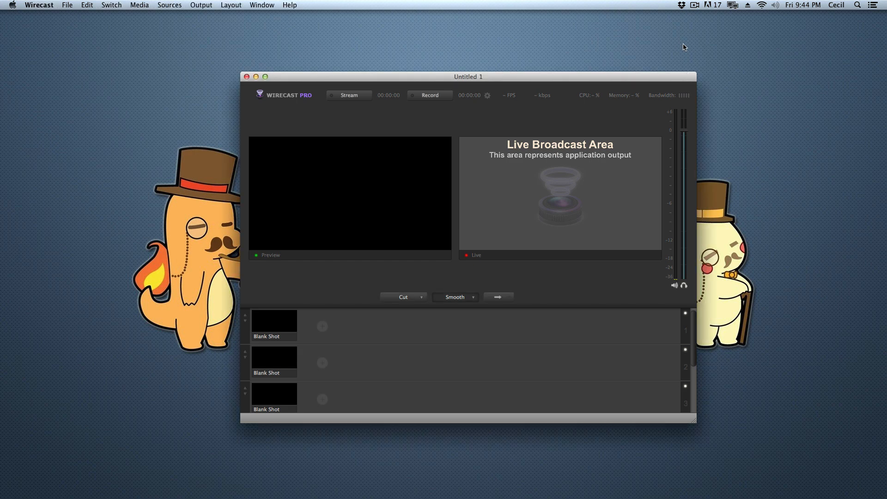
mouse_move(486, 94)
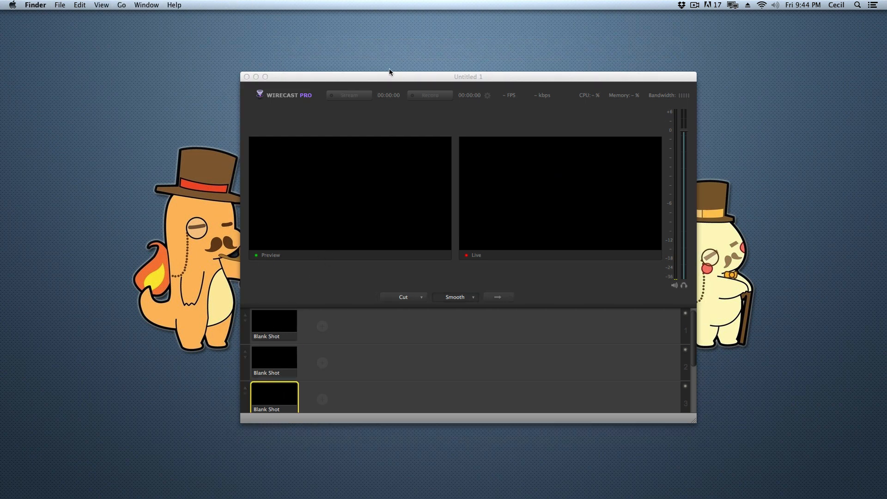
mouse_move(408, 369)
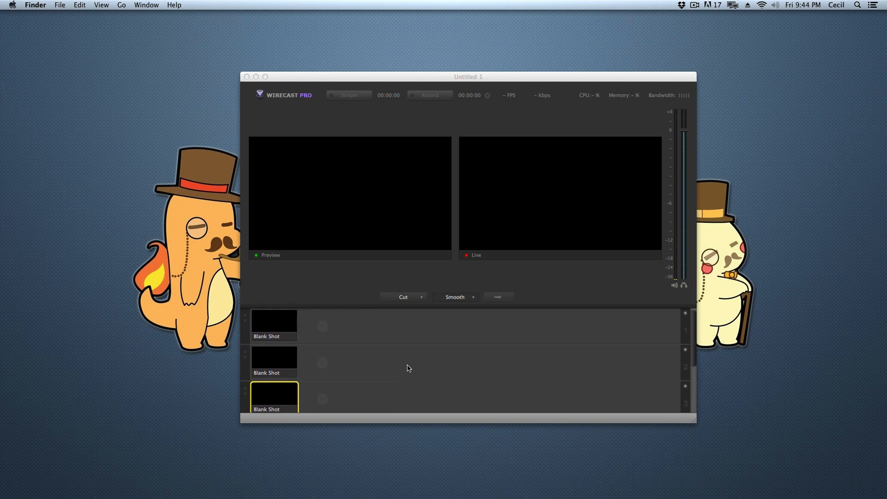
mouse_move(637, 338)
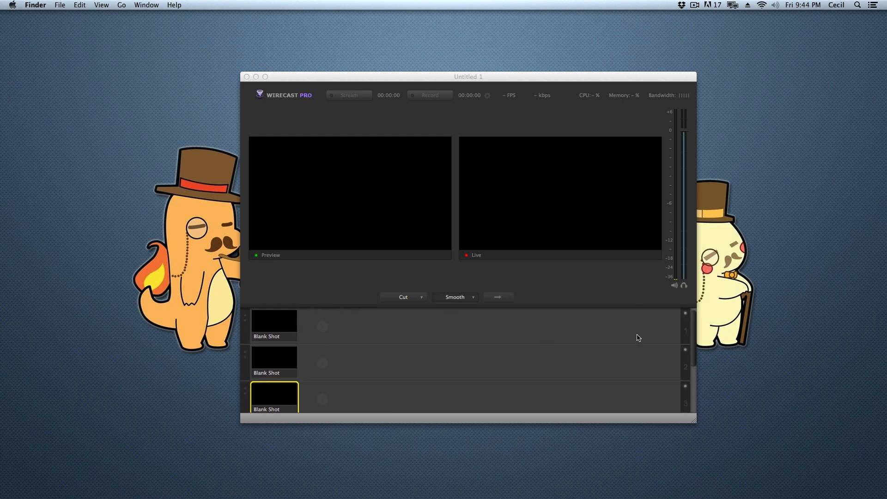
mouse_move(316, 318)
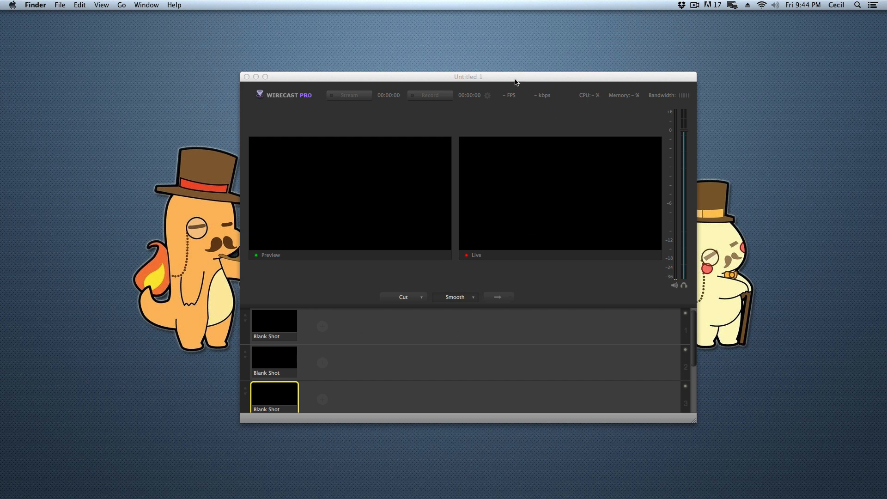
mouse_move(511, 225)
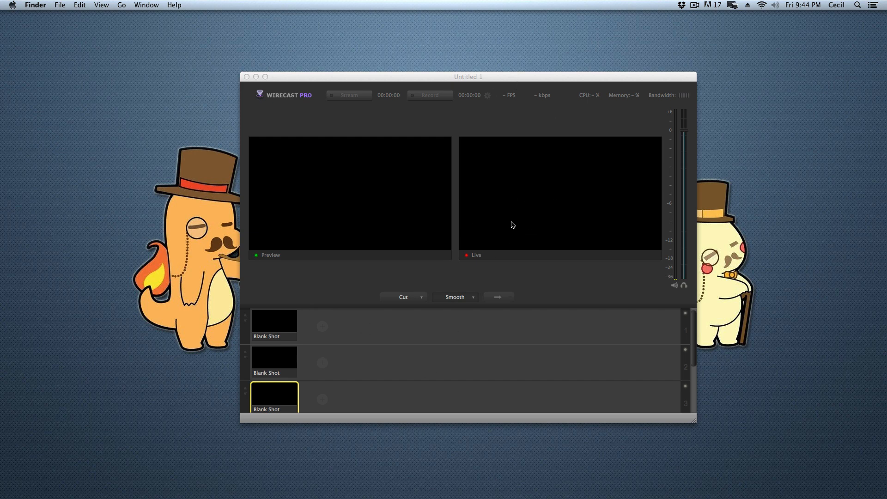
mouse_move(507, 215)
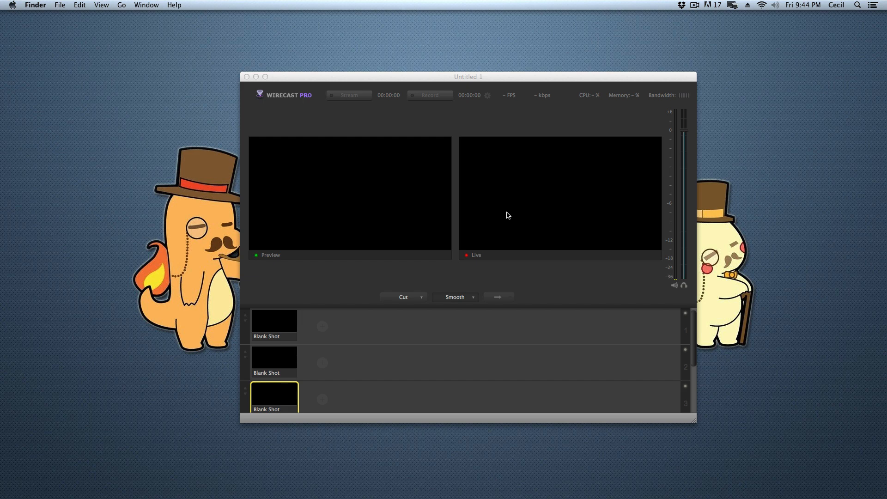
mouse_move(505, 233)
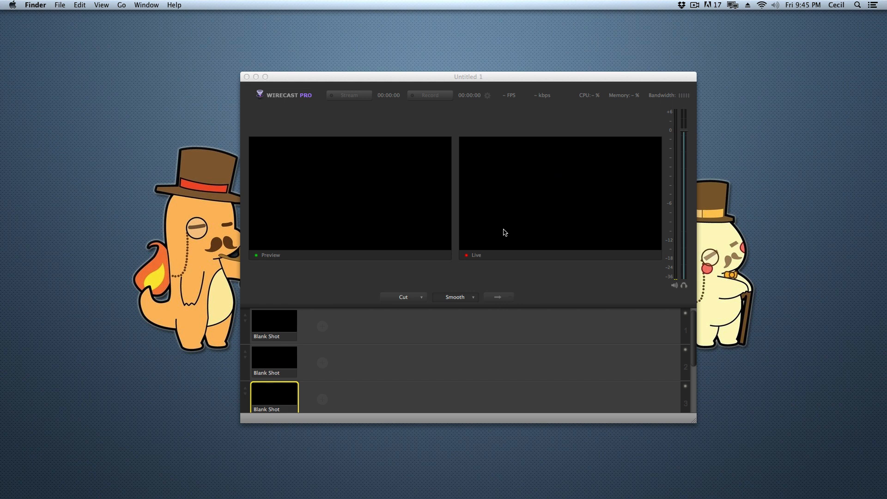
mouse_move(220, 281)
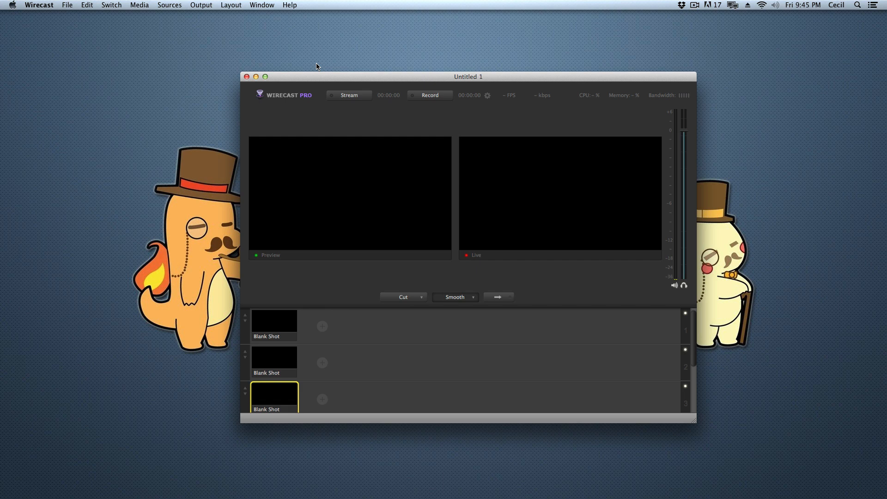
mouse_move(331, 78)
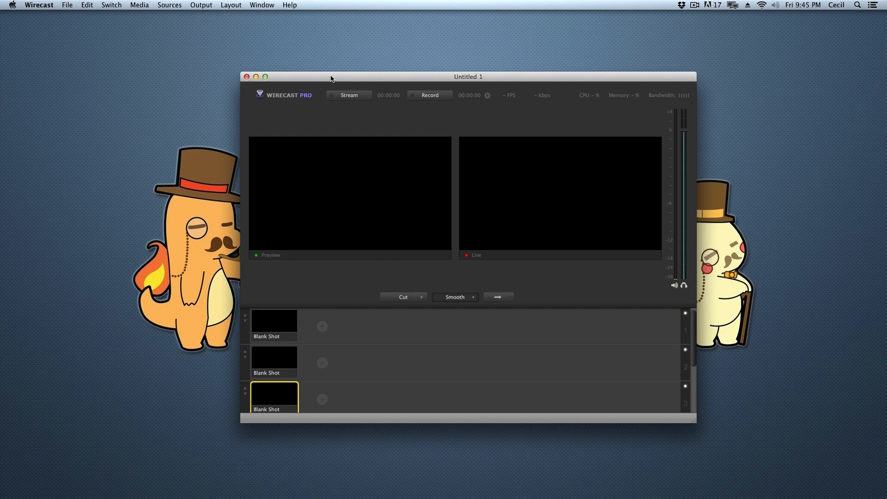
mouse_move(357, 78)
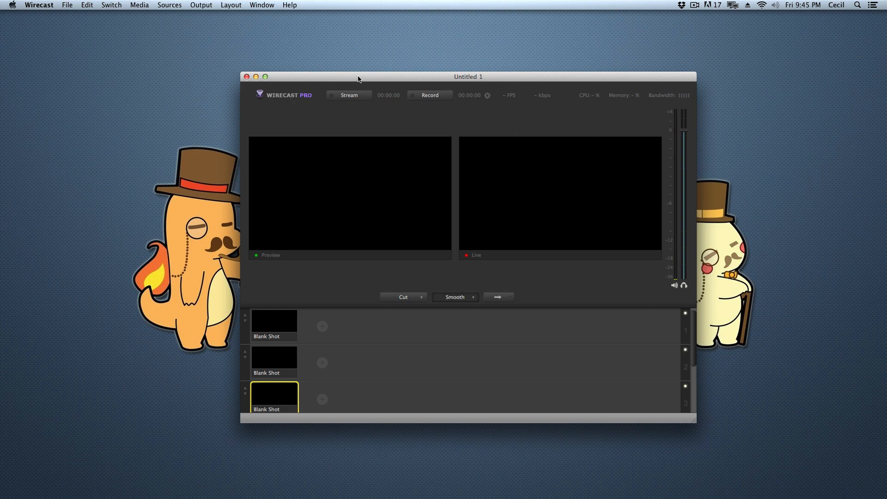
mouse_move(355, 53)
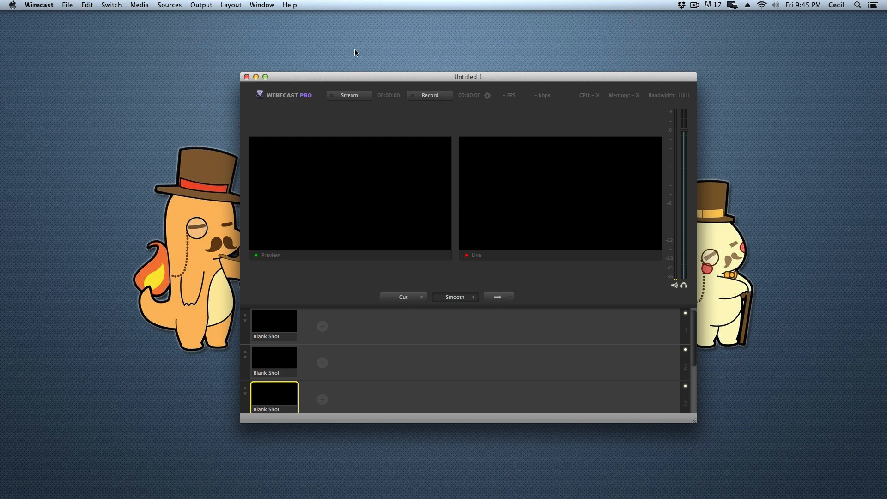
mouse_move(359, 77)
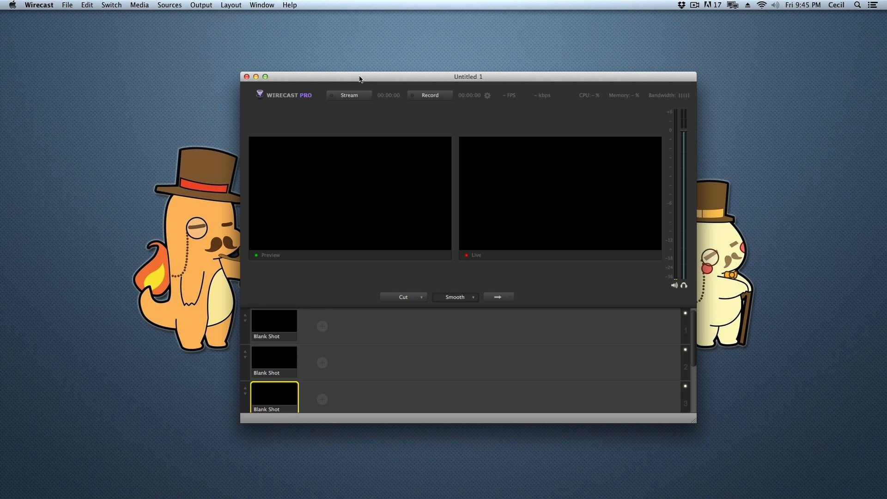
mouse_move(371, 82)
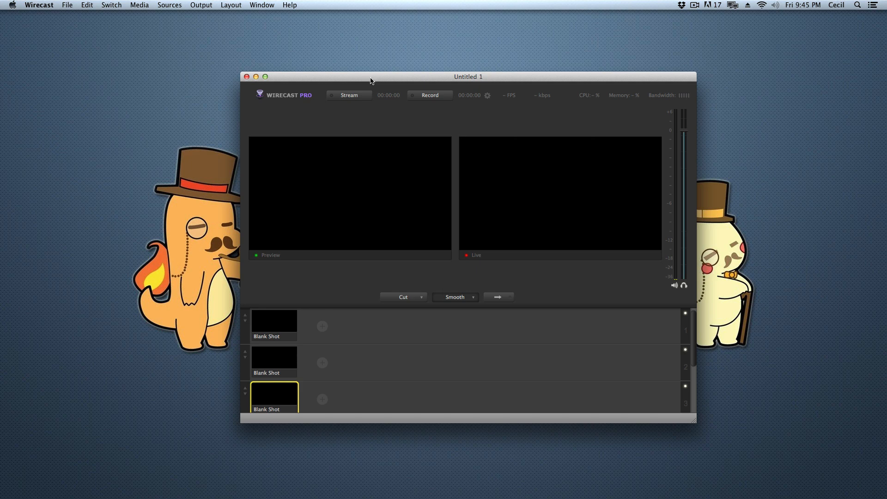
mouse_move(462, 80)
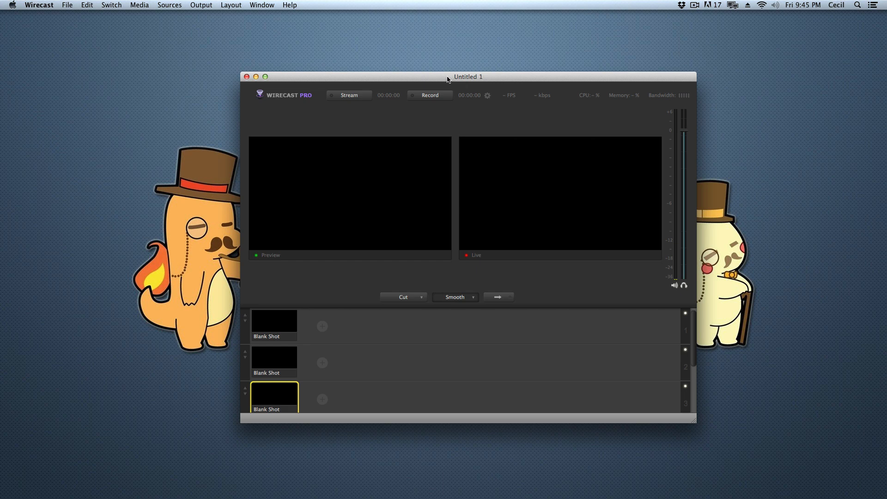
mouse_move(518, 83)
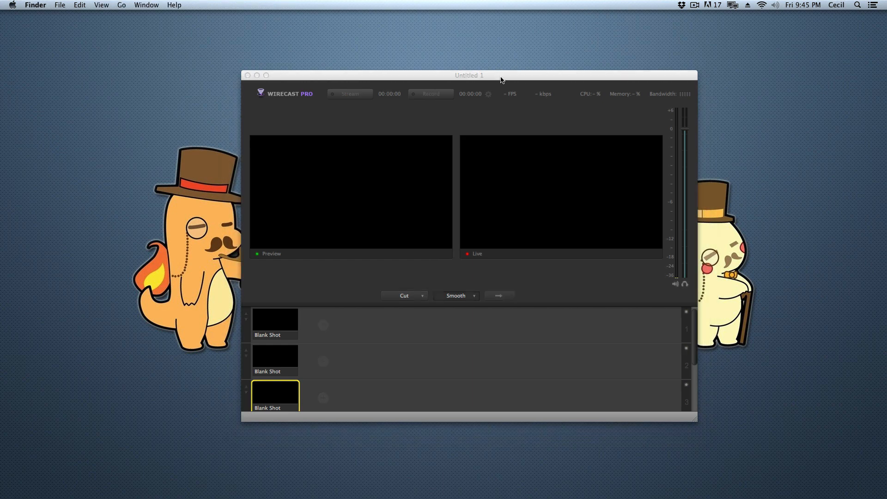
Step: Bring the article's Excellent/Acceptable/Incompatible ratings into view, then return to Wirecast
left_click(470, 74)
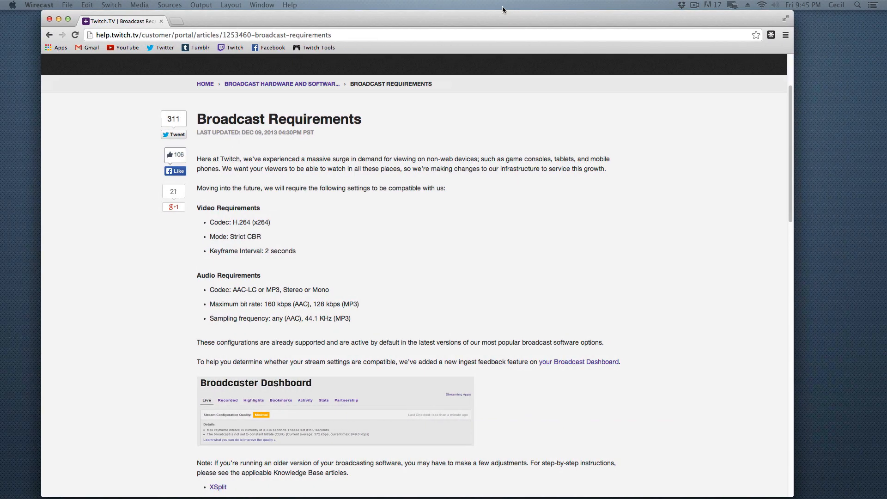
scroll("down", 3)
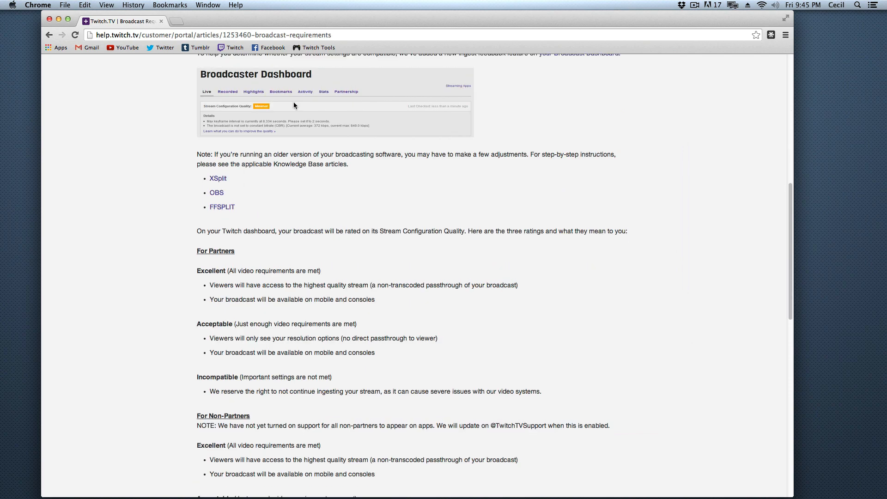
left_click(105, 6)
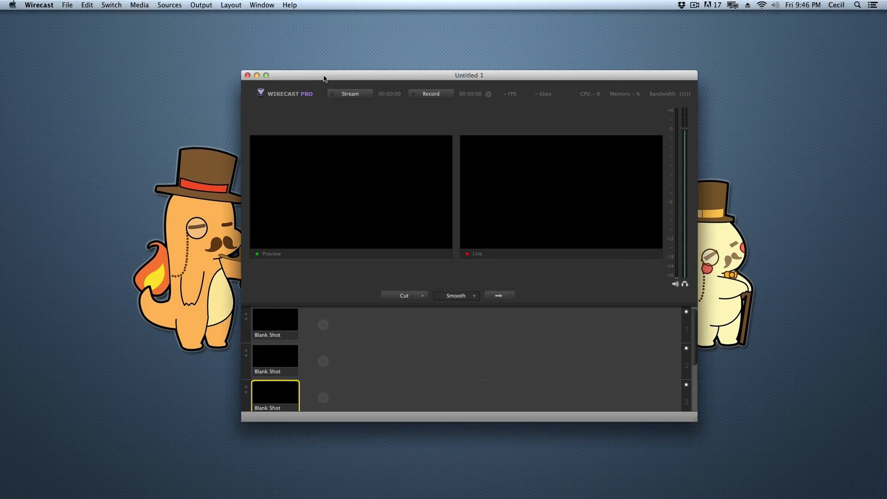
Step: Bring up Wirecast's Output Settings window and centre it on screen
left_click(200, 4)
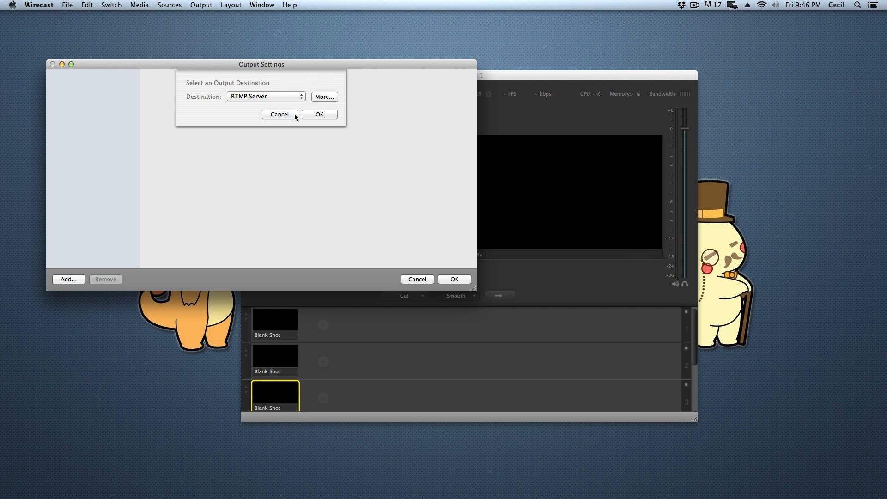
left_click(200, 5)
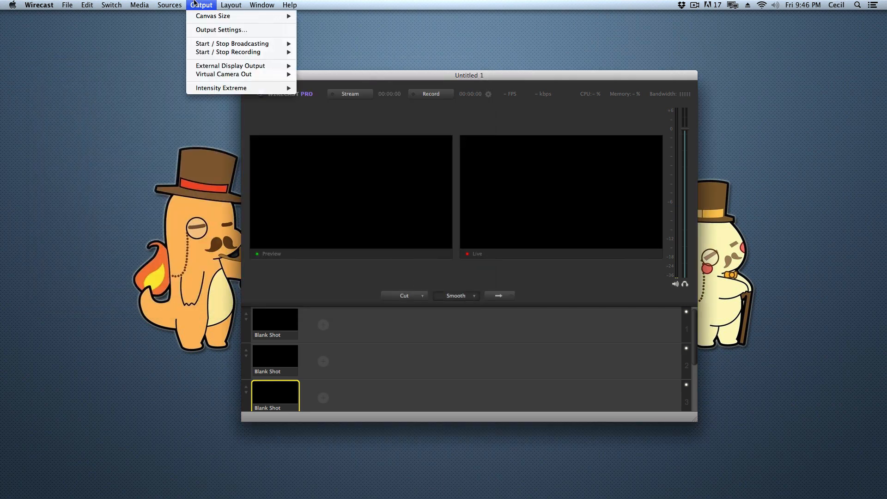
mouse_move(231, 43)
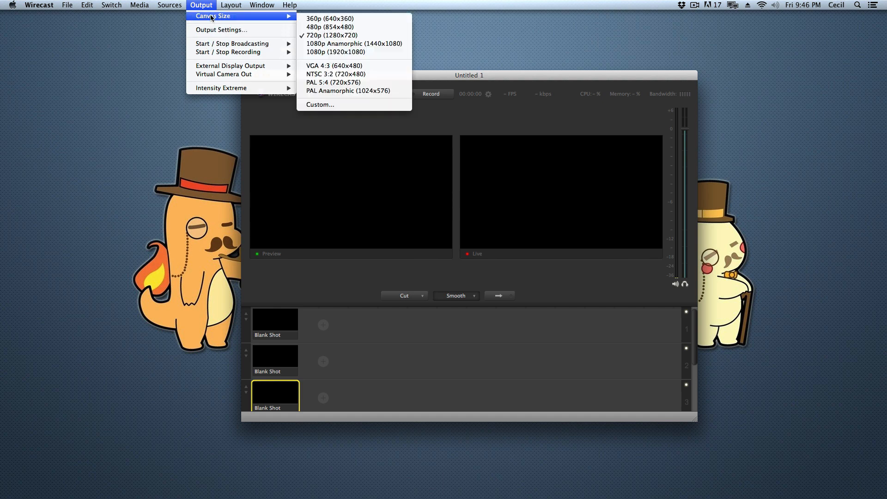
mouse_move(230, 66)
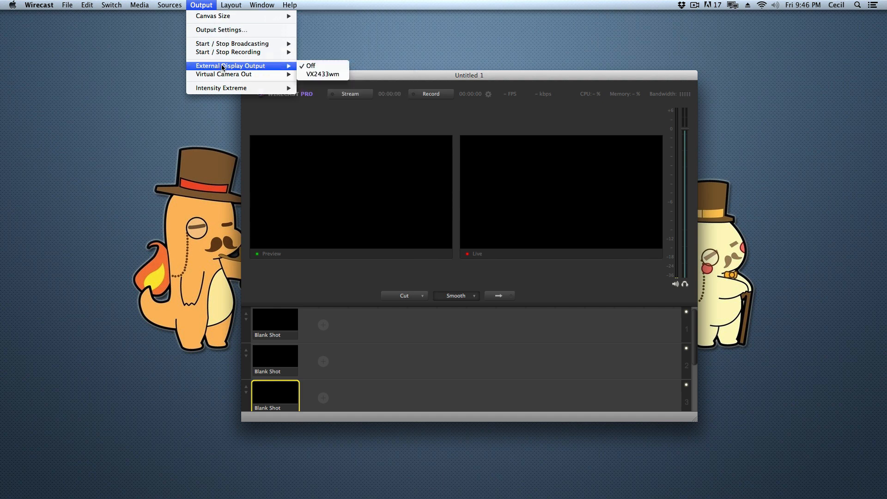
left_click(221, 29)
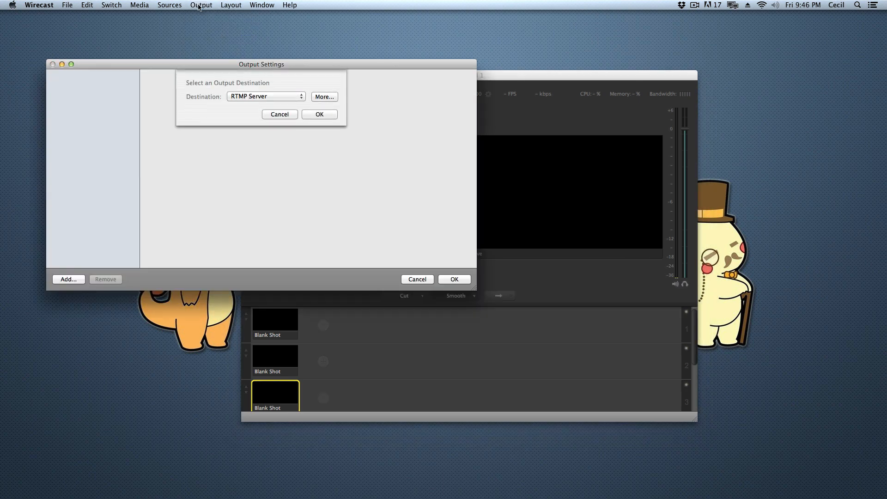
left_click_drag(260, 64, 459, 88)
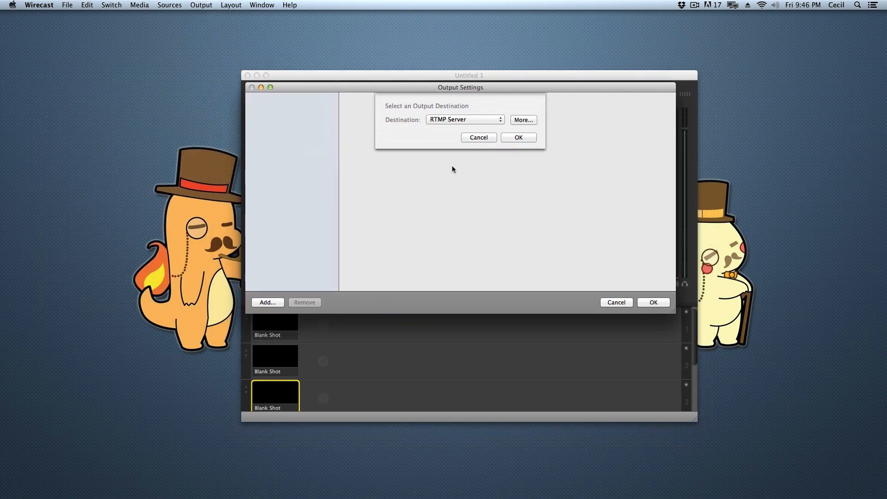
mouse_move(497, 192)
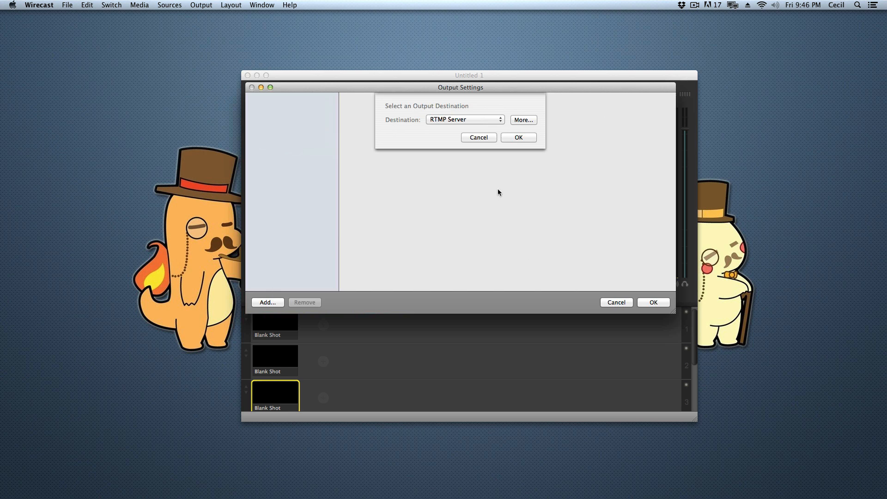
Step: Set the destination to TwitchTV and the encoding to the Twitch 720p30 preset
left_click(464, 119)
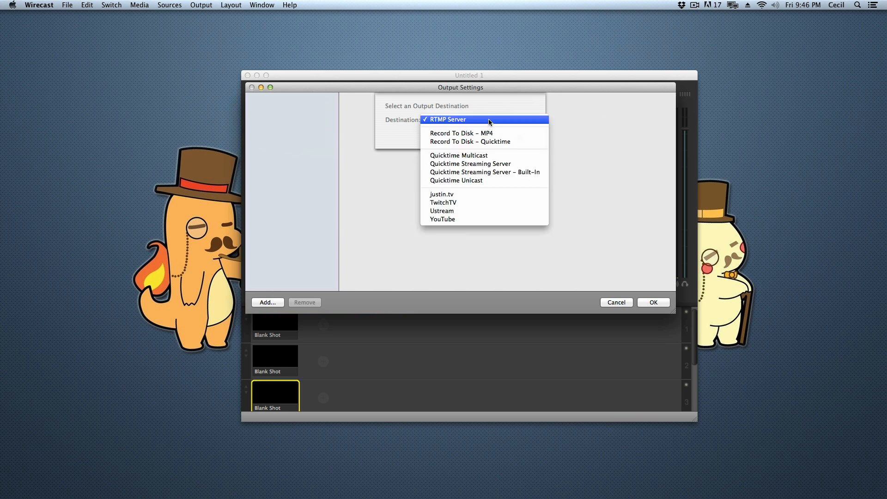
mouse_move(442, 202)
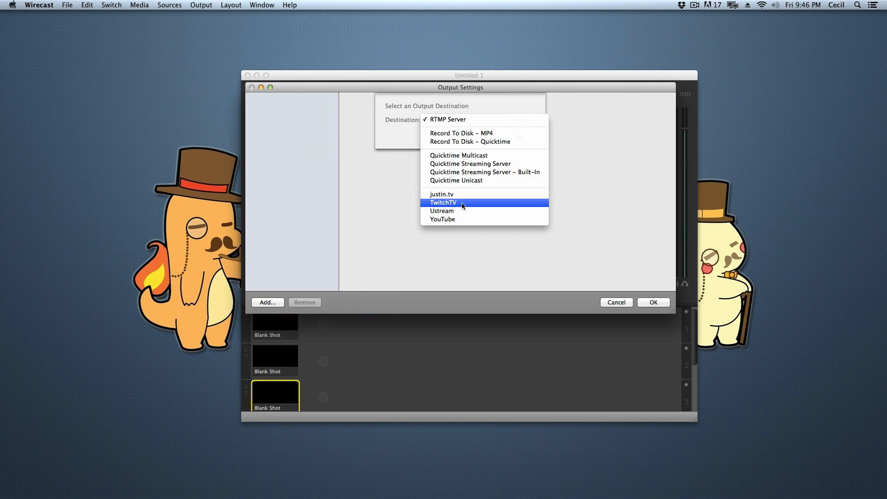
left_click(442, 203)
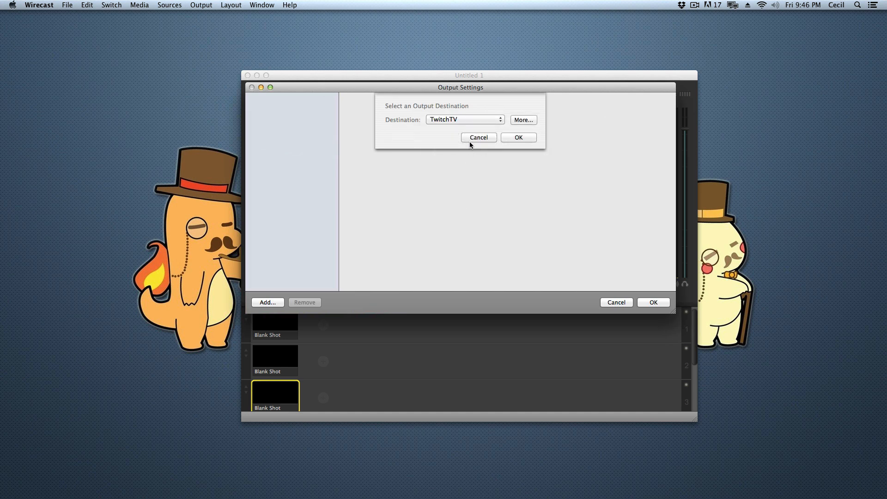
left_click(517, 137)
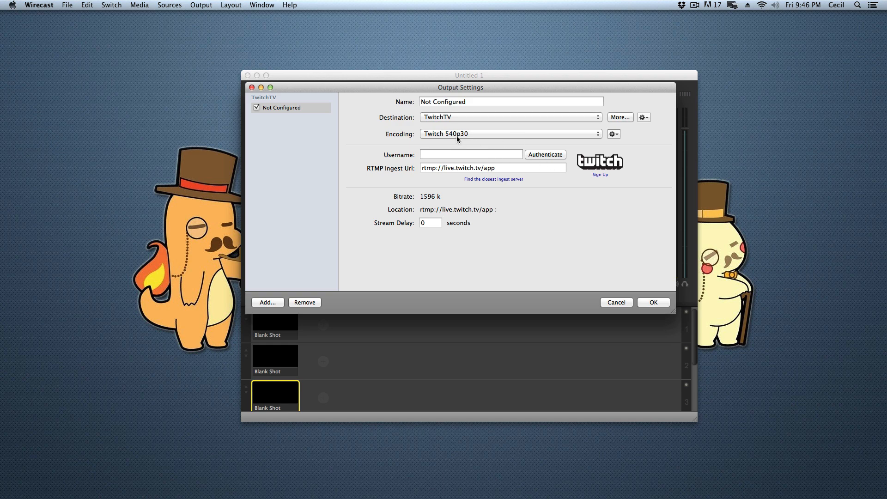
left_click(508, 133)
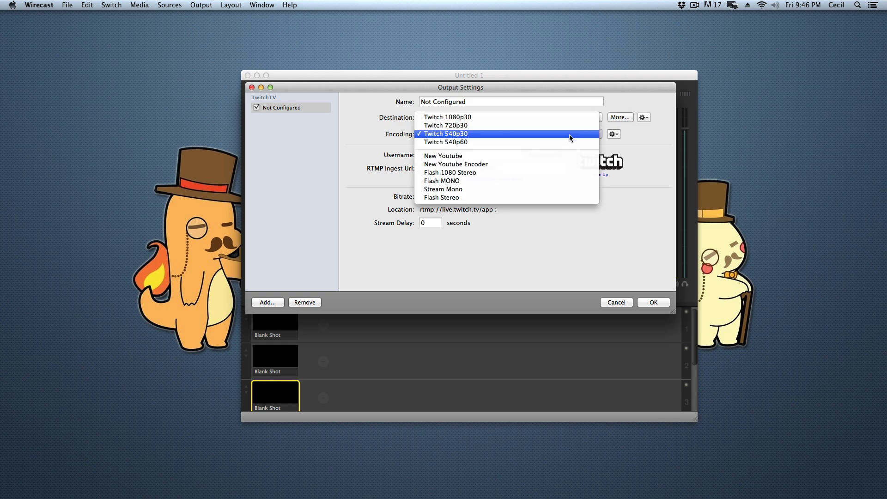
left_click(444, 125)
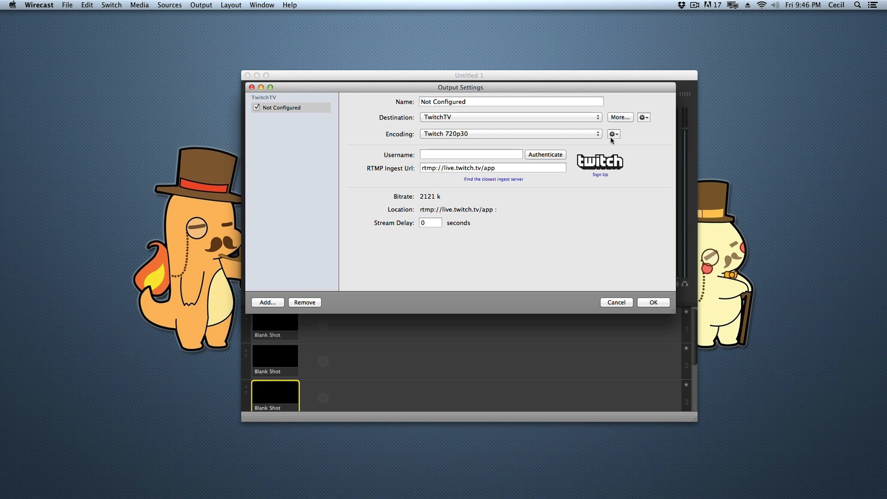
Step: Load the Flash Stereo preset in the encoder preset editor to compare with Twitch 720p30
left_click(614, 134)
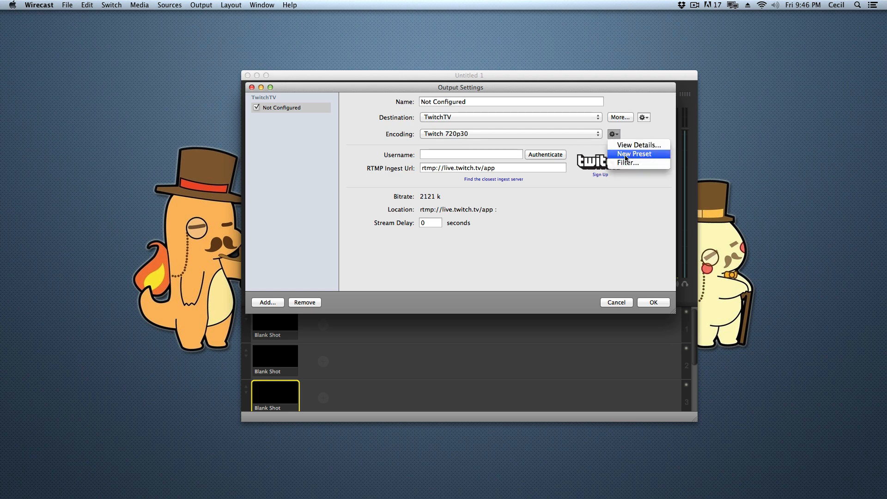
left_click(638, 145)
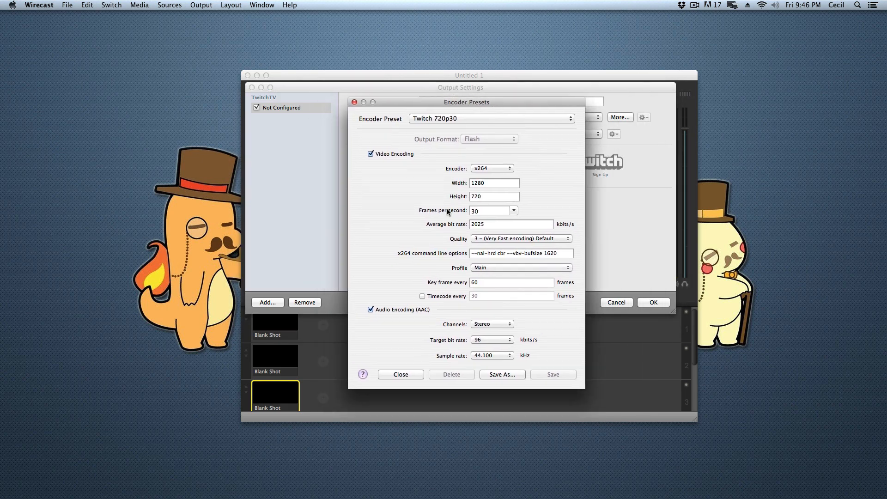
left_click(490, 118)
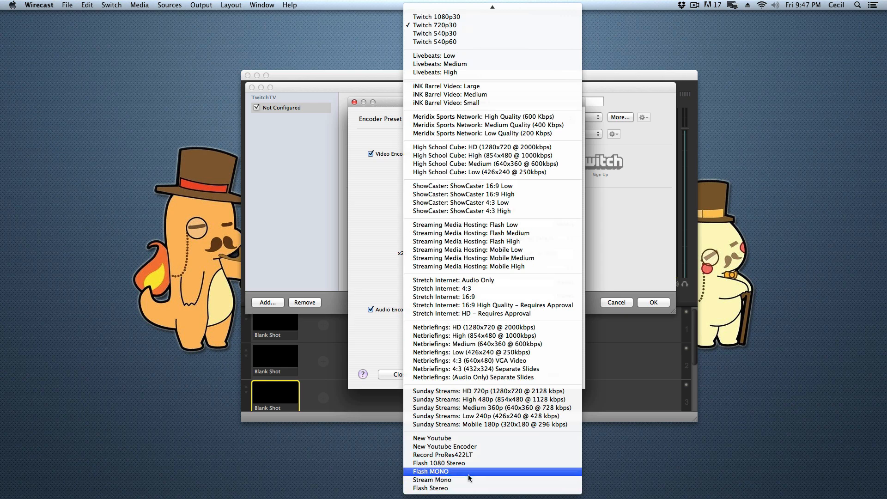
mouse_move(458, 477)
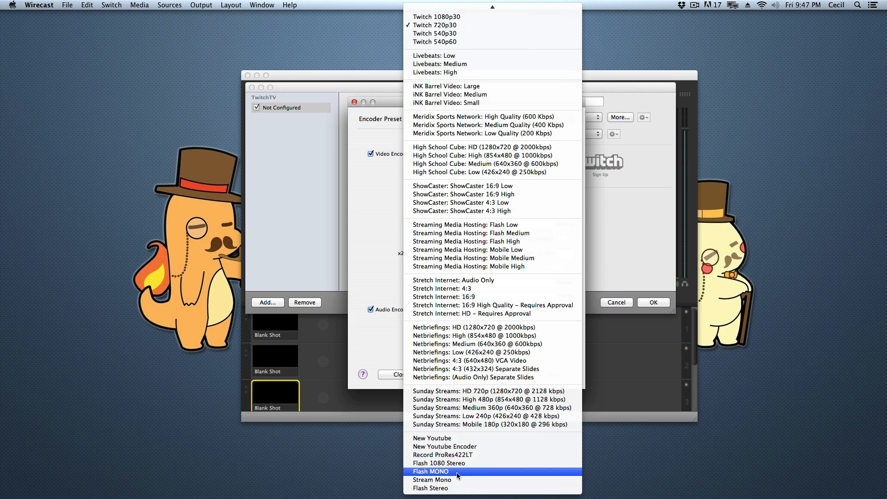
mouse_move(431, 488)
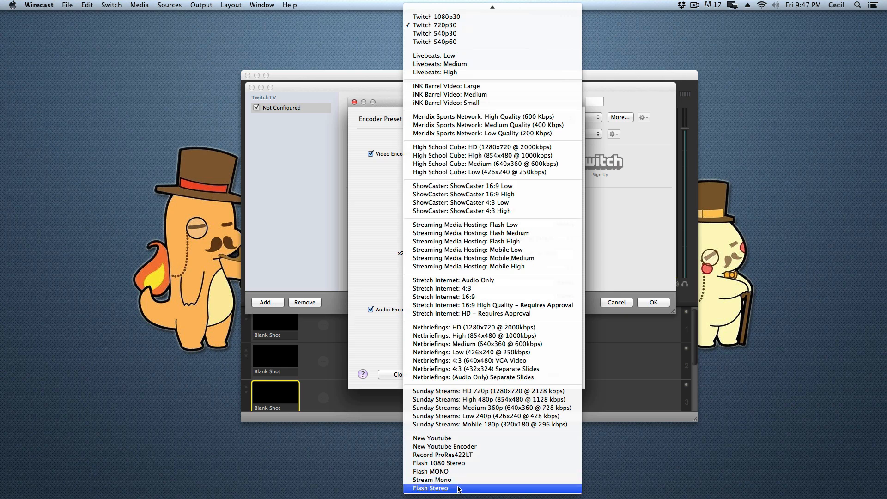
left_click(432, 488)
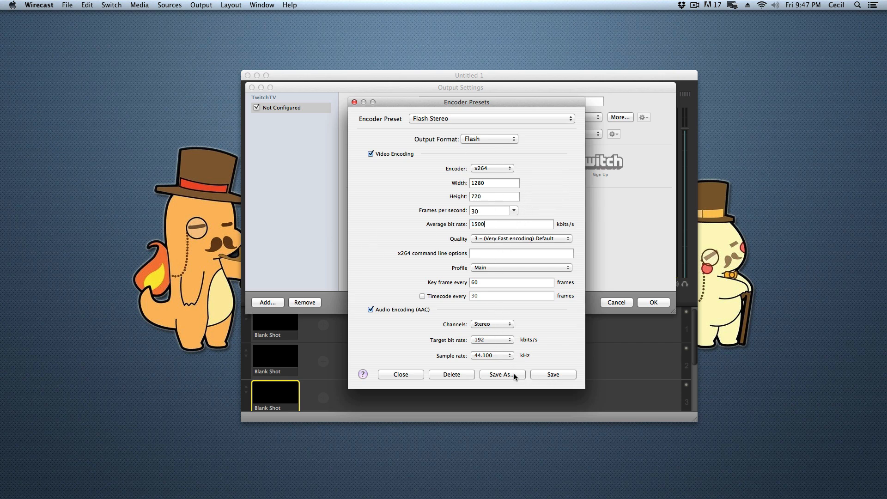
left_click(489, 118)
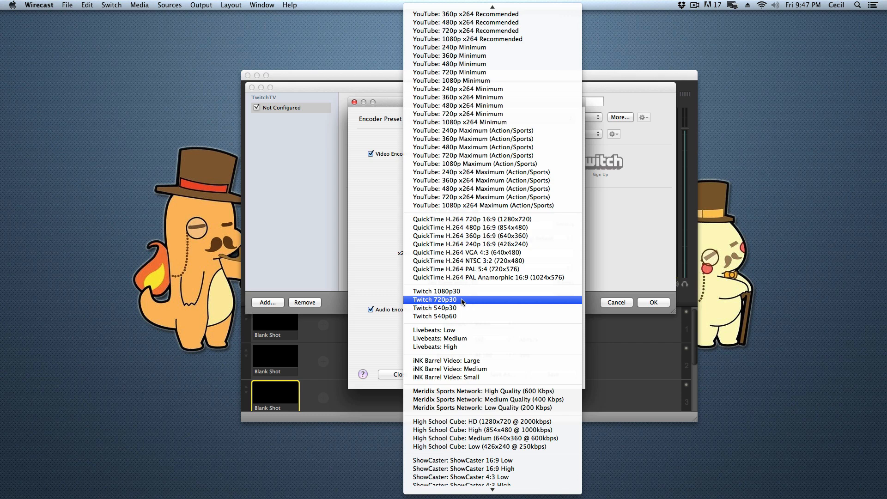
Step: Return to the Twitch 720p30 preset and change its average bit rate from 2025 to 1500 kbit/s
left_click(434, 299)
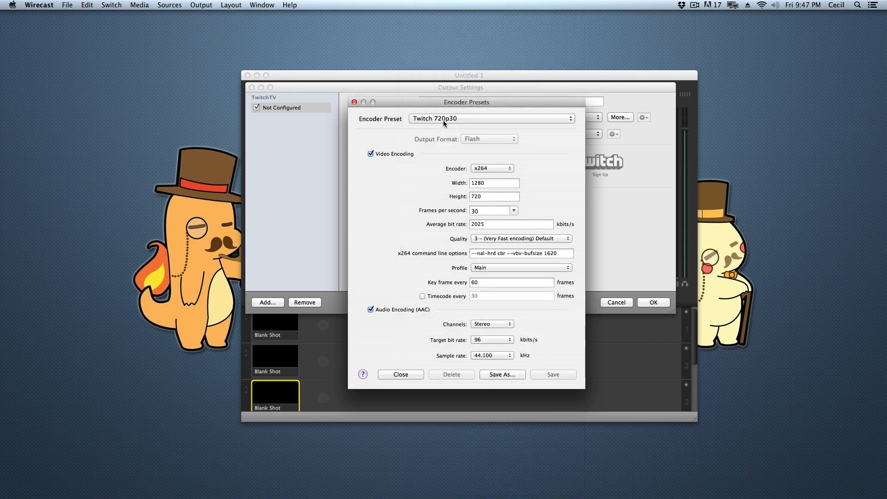
mouse_move(510, 274)
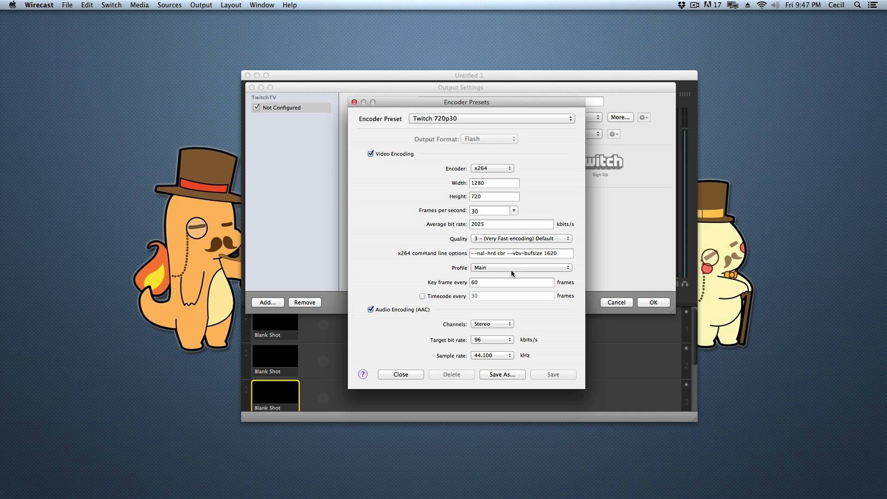
mouse_move(488, 270)
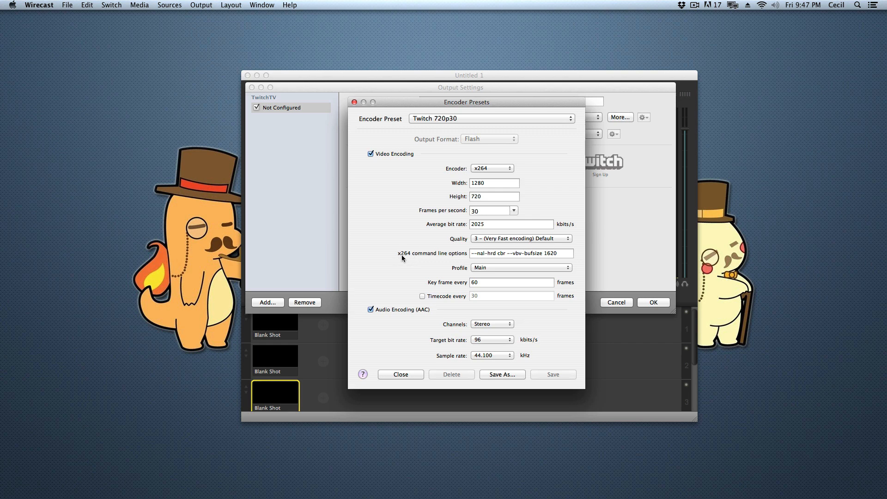
left_click(472, 253)
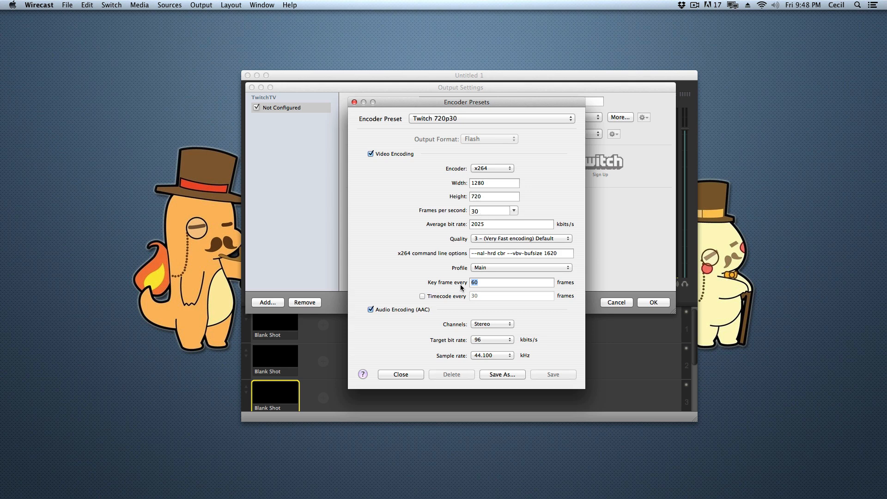
left_click(511, 283)
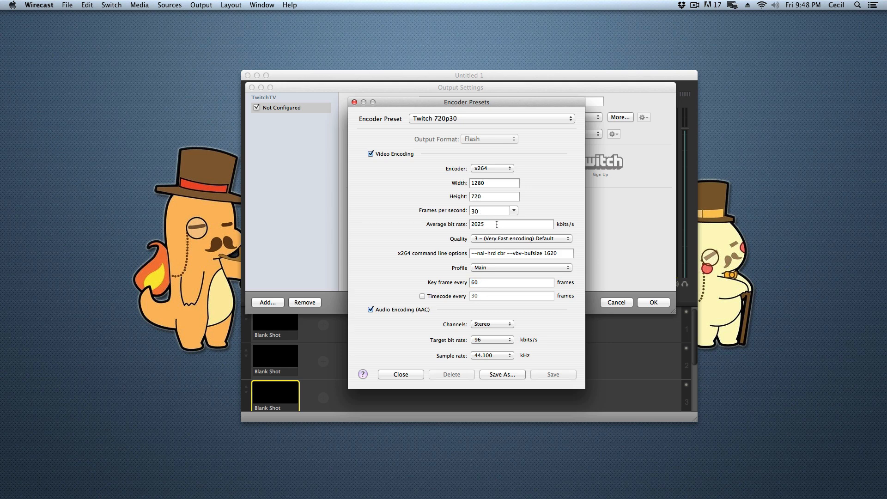
double_click(477, 223)
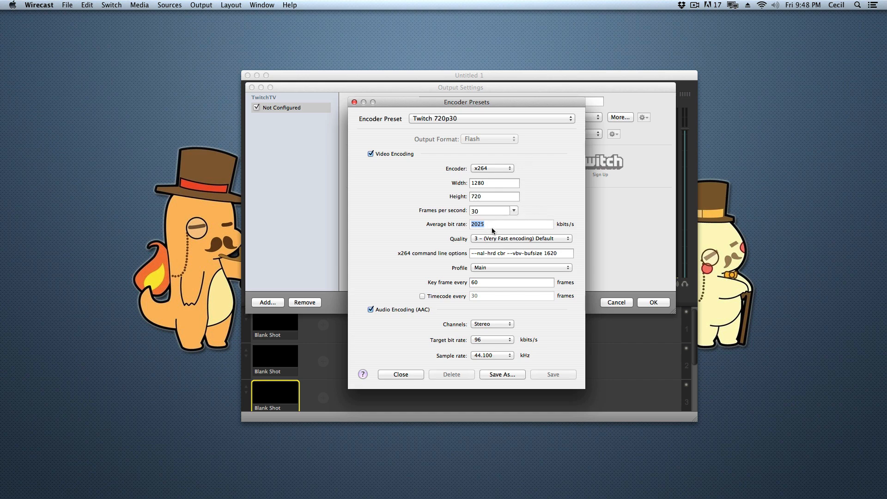
type("1500")
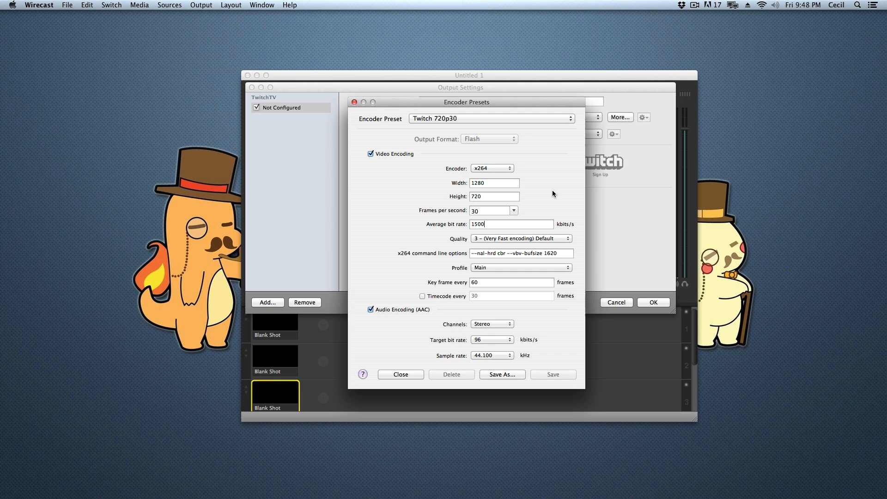
mouse_move(562, 241)
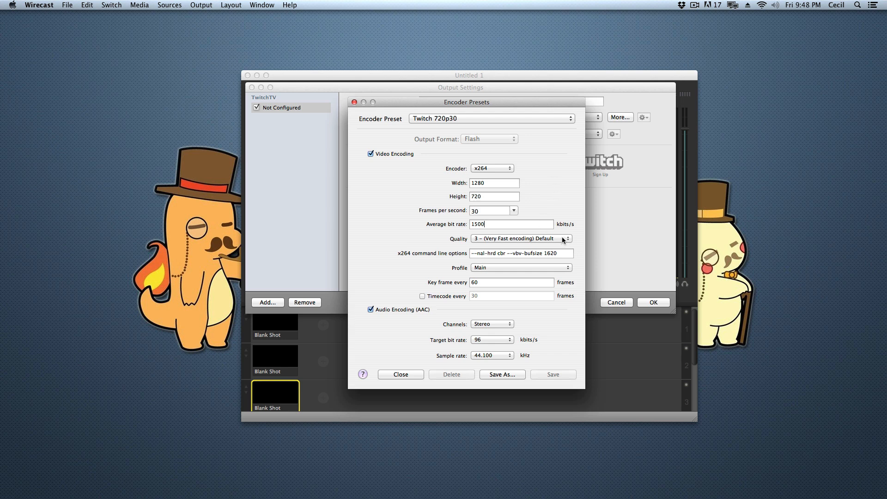
left_click(519, 239)
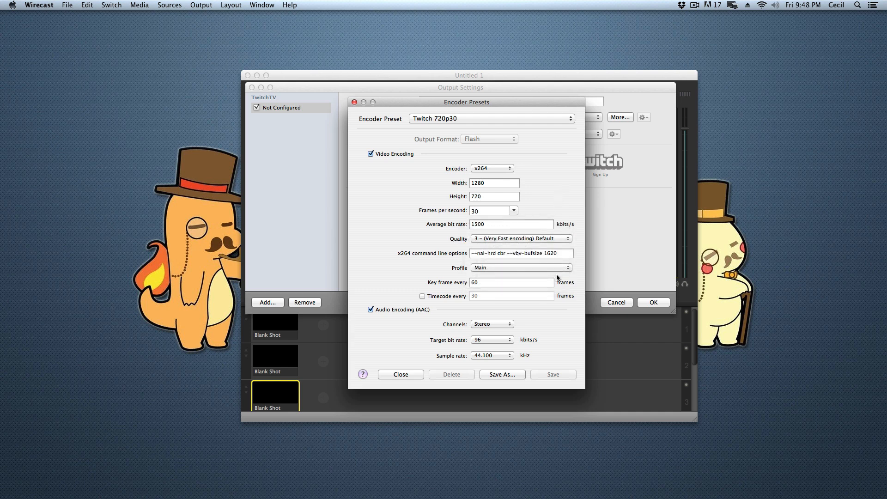
mouse_move(399, 230)
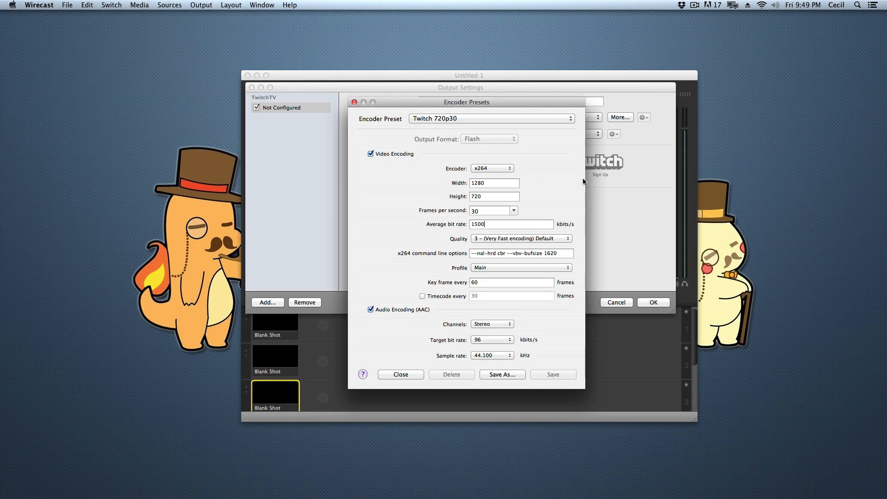
mouse_move(557, 301)
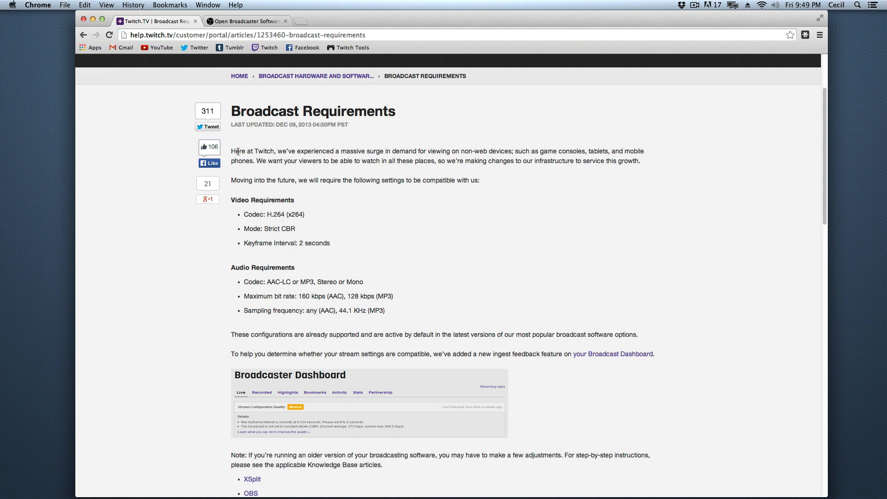
mouse_move(448, 27)
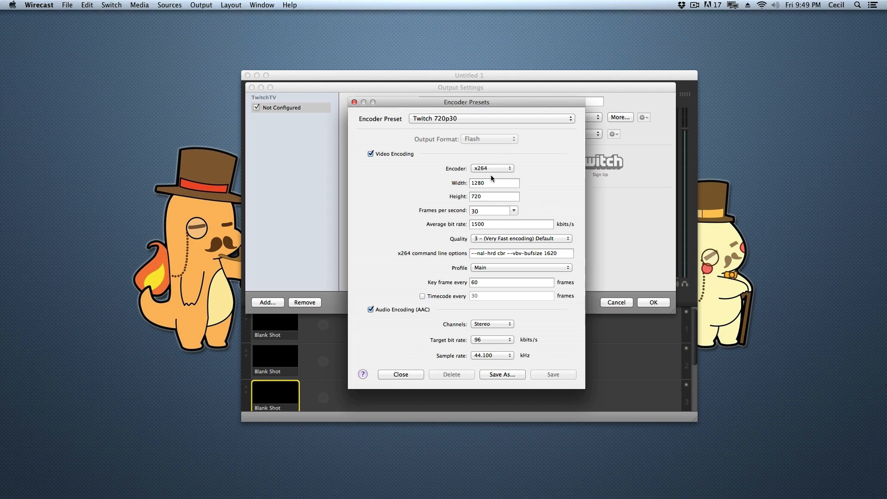
mouse_move(528, 374)
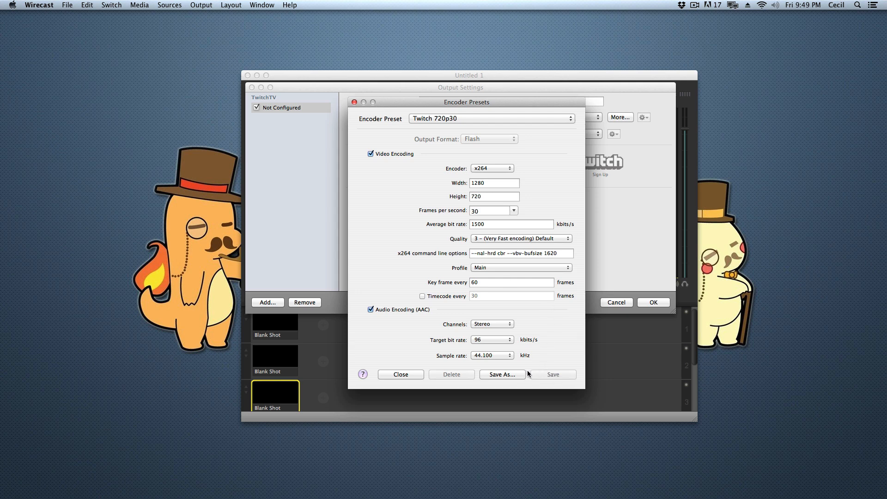
Step: Save the edited encoder settings as a new preset named 'crazy twitch'
left_click(501, 375)
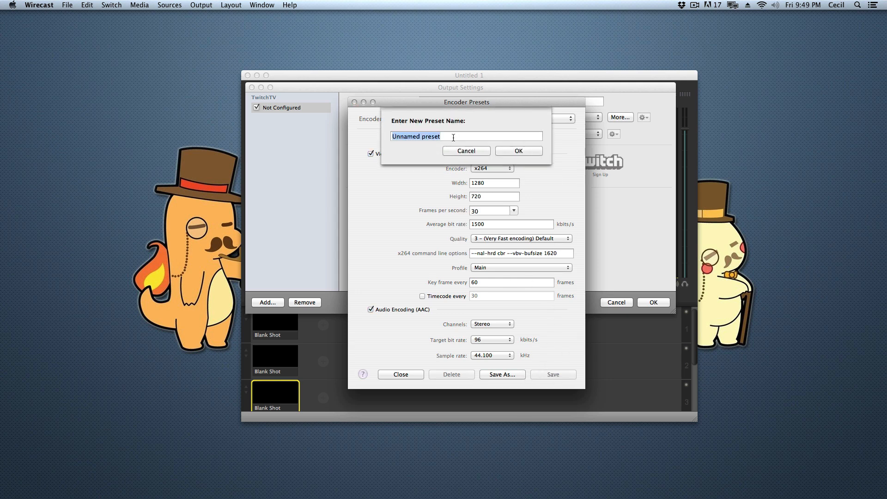
type("crazy t")
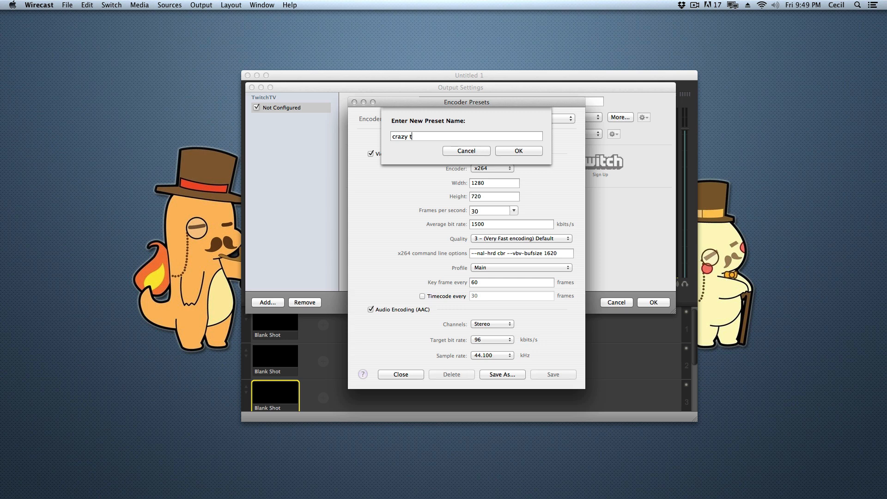
type("witch")
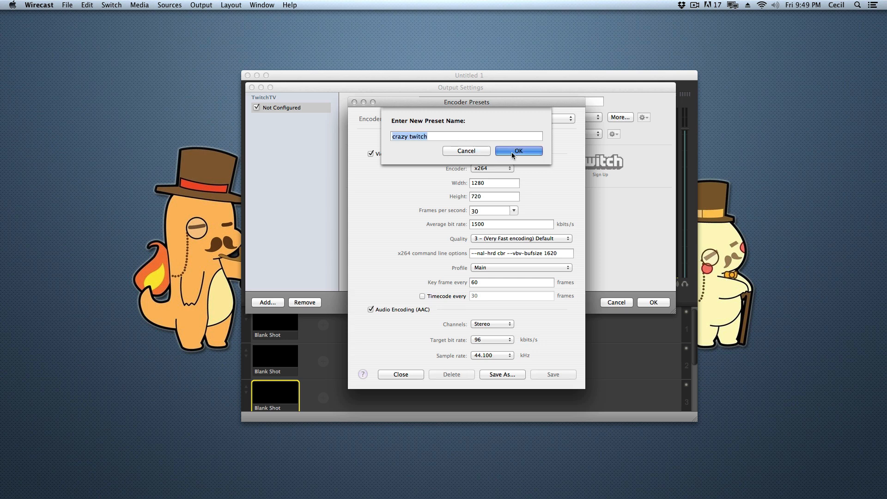
left_click(517, 150)
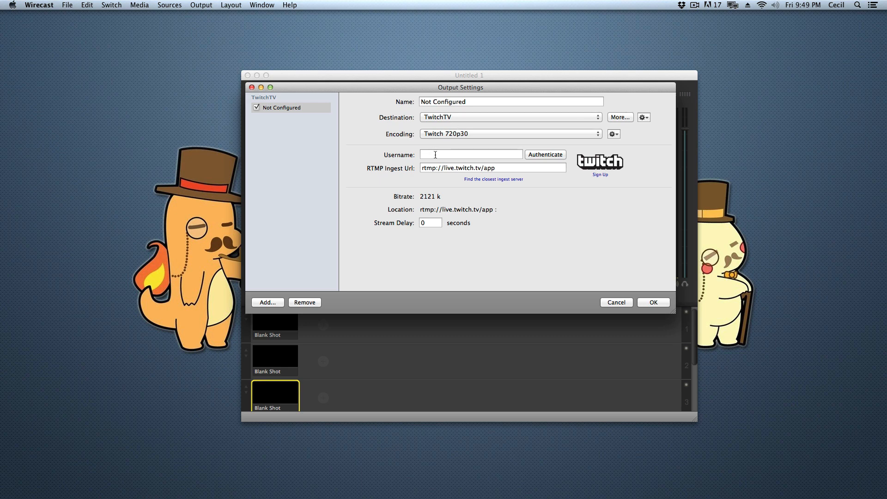
Step: Enter the Twitch username and password, confirm authentication and close the output settings
type("matteat")
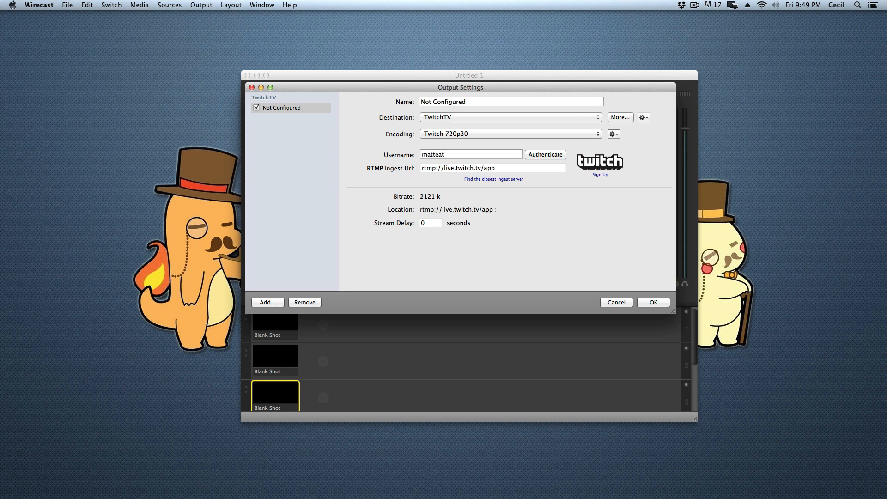
type("smochi")
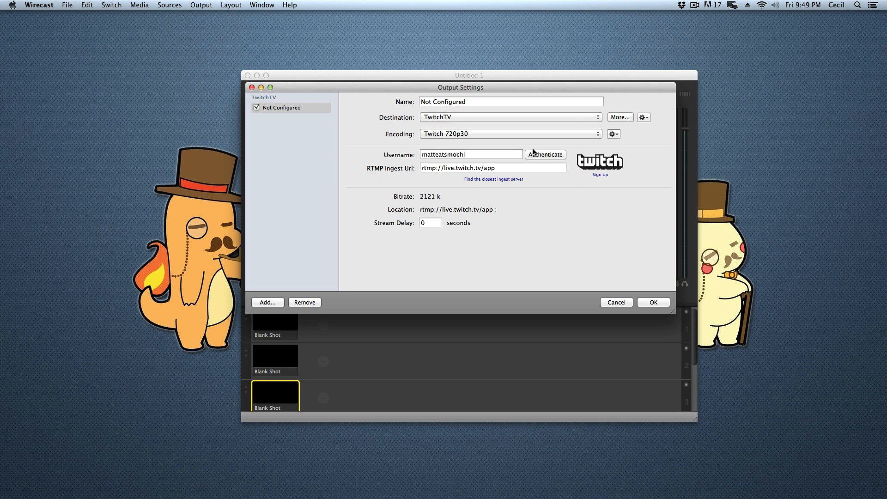
left_click(544, 154)
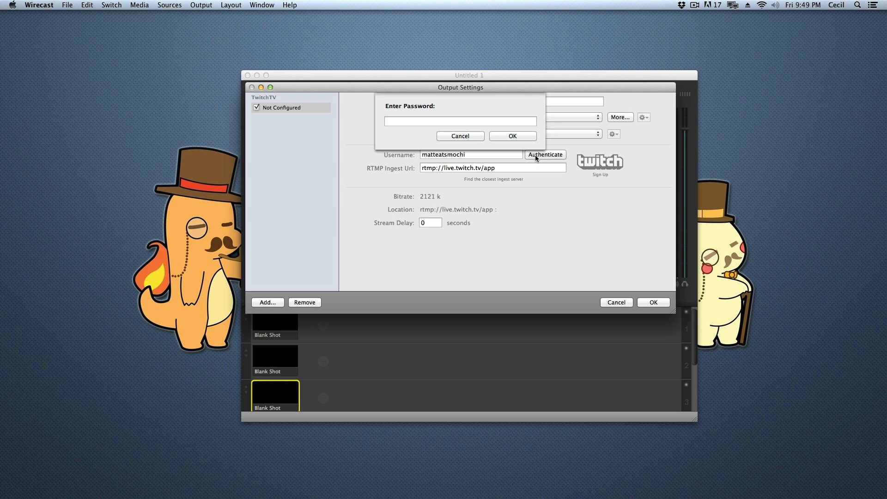
type("•••")
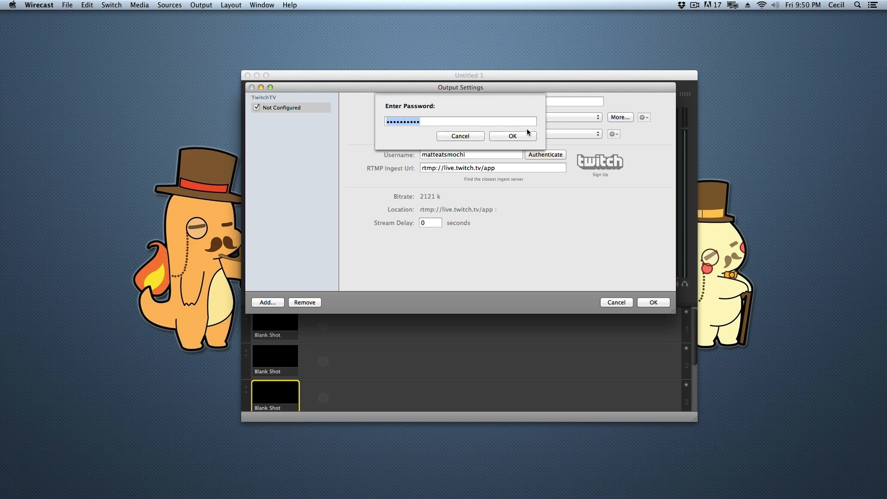
left_click(511, 136)
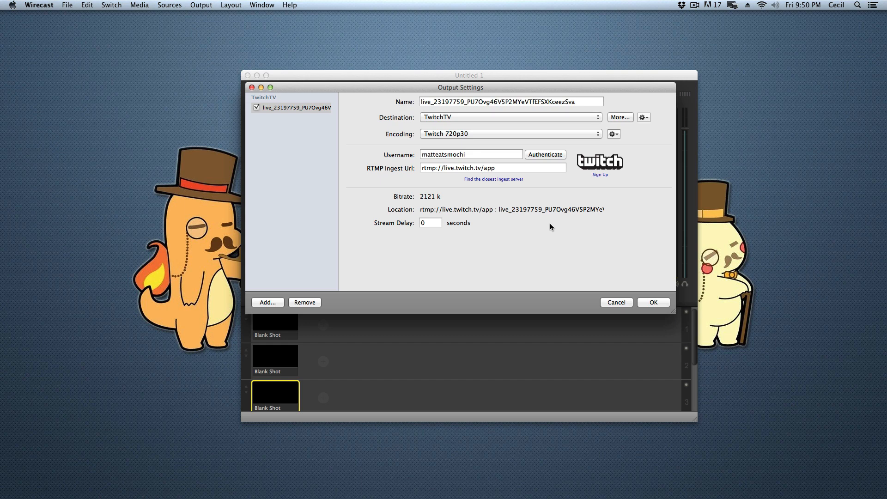
left_click(429, 223)
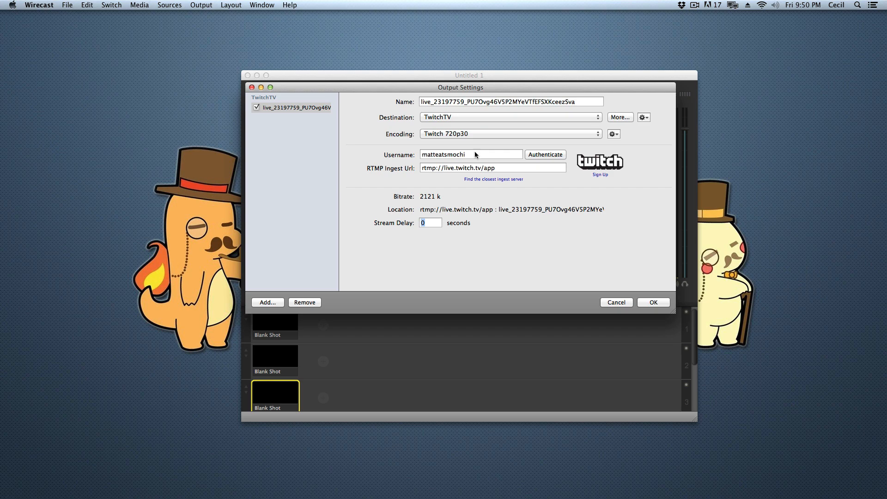
type("hi")
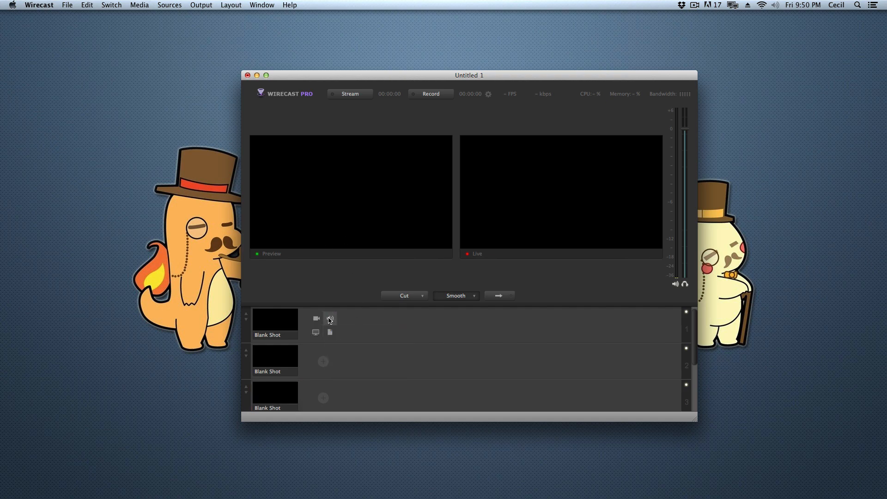
Step: Add the webcam video shot in layer 1 and the HD Pro Webcam C920 audio shot in layer 2
left_click(330, 318)
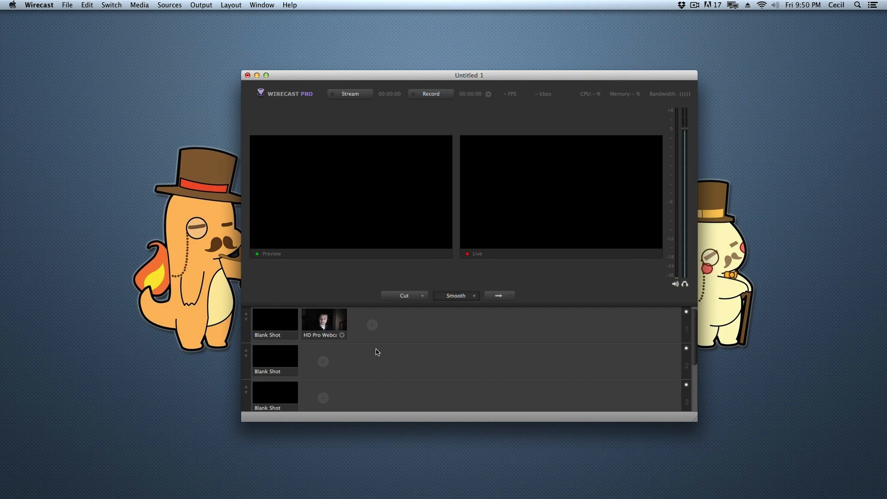
left_click(324, 320)
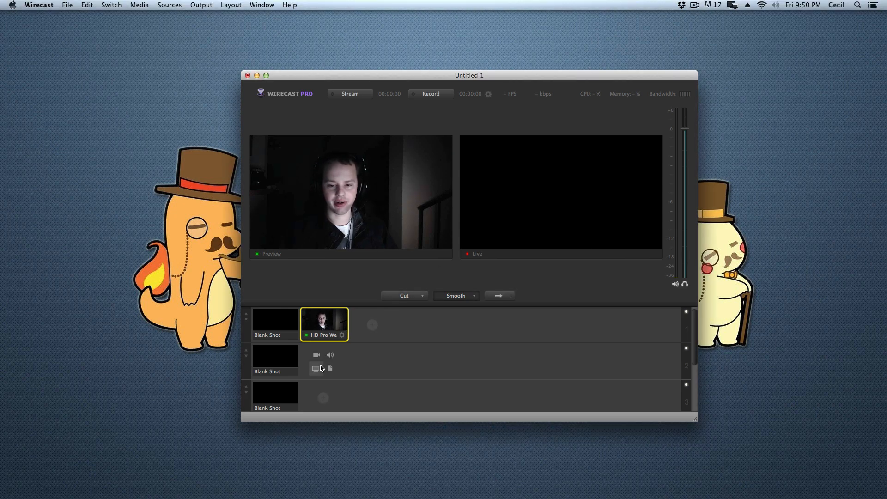
left_click(330, 355)
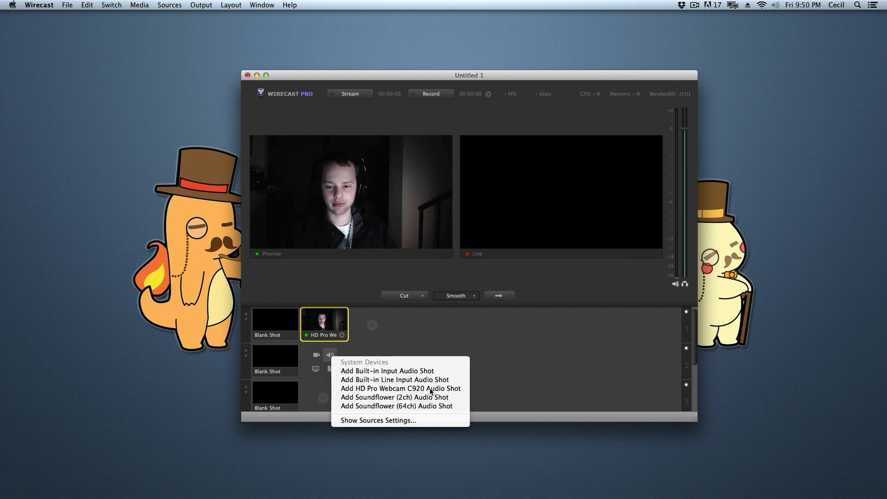
left_click(399, 388)
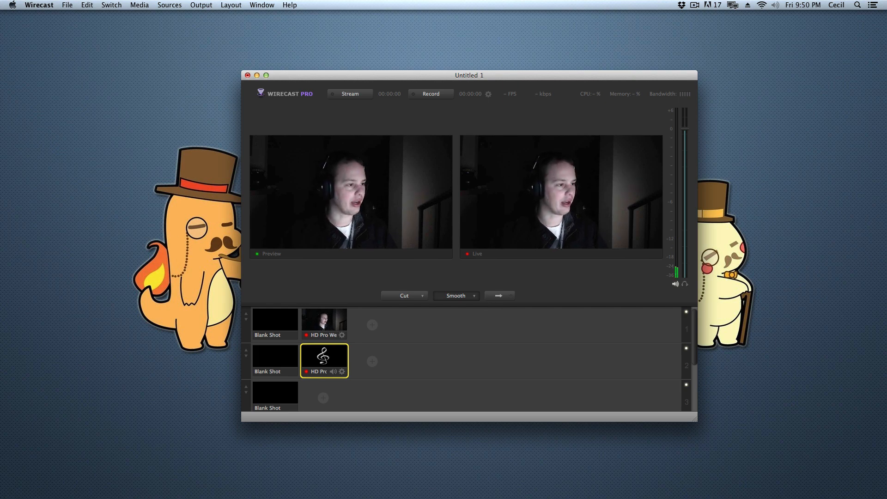
Step: Start the Wirecast stream to Twitch with the webcam shots live
left_click(349, 94)
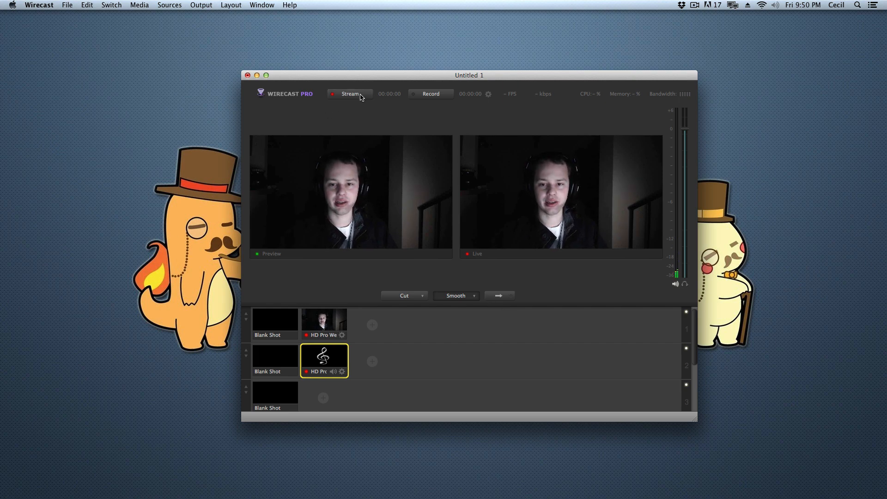
left_click(350, 93)
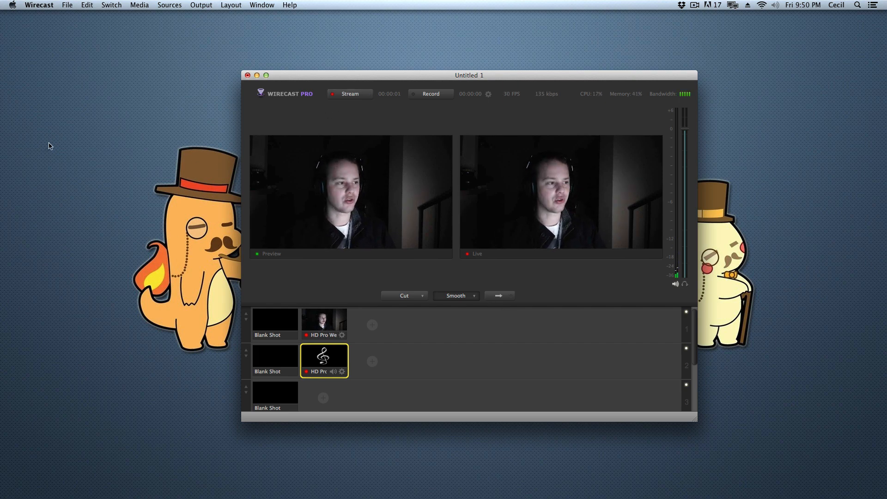
left_click(350, 94)
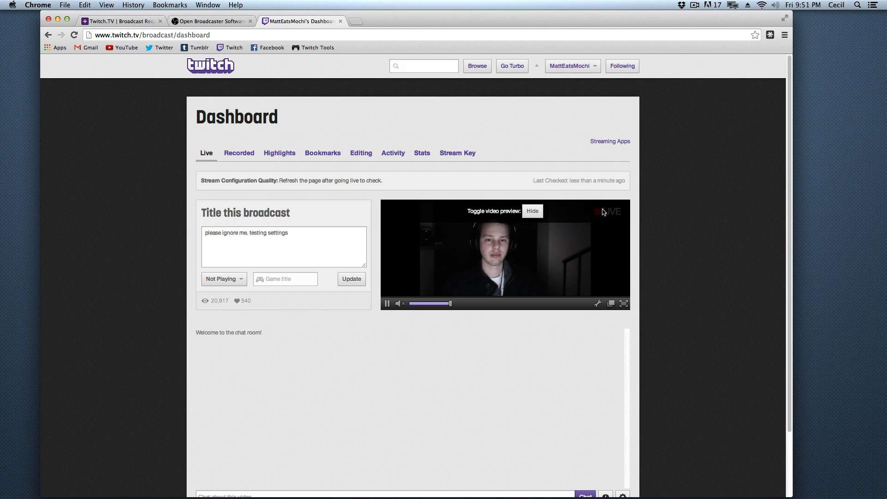
mouse_move(409, 5)
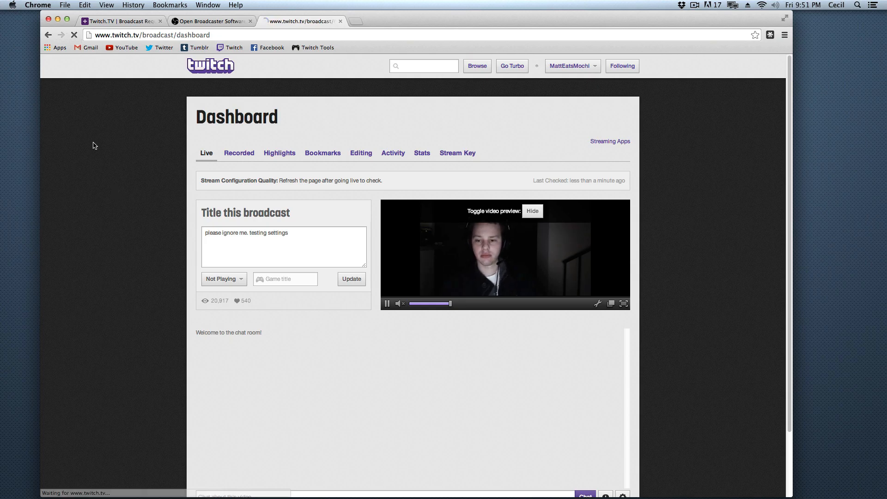
Step: Reload the Twitch dashboard so the stream configuration is rated Excellent
key("F5")
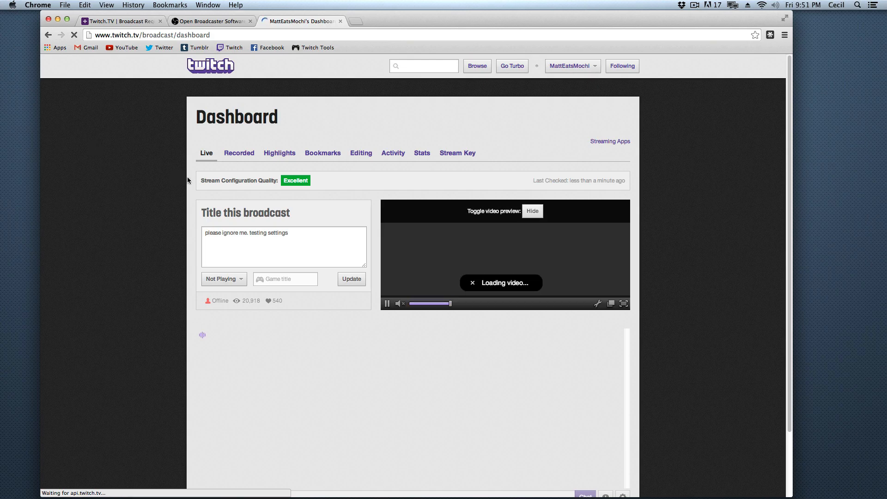